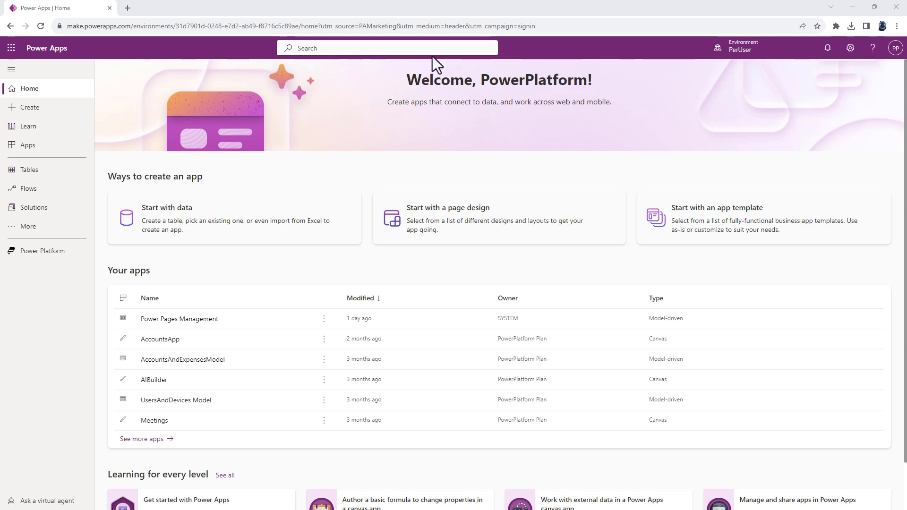
Go to the Power Platform admin center from the Settings gear
left_click(850, 47)
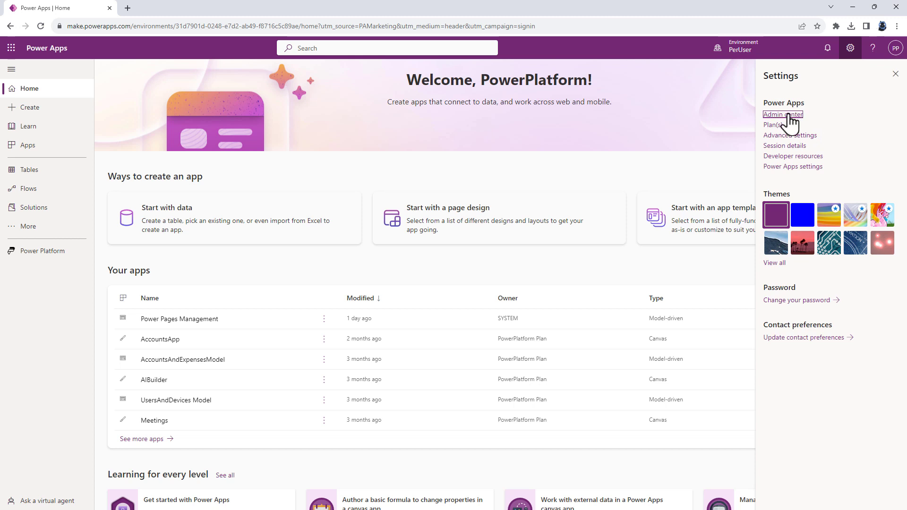
left_click(782, 114)
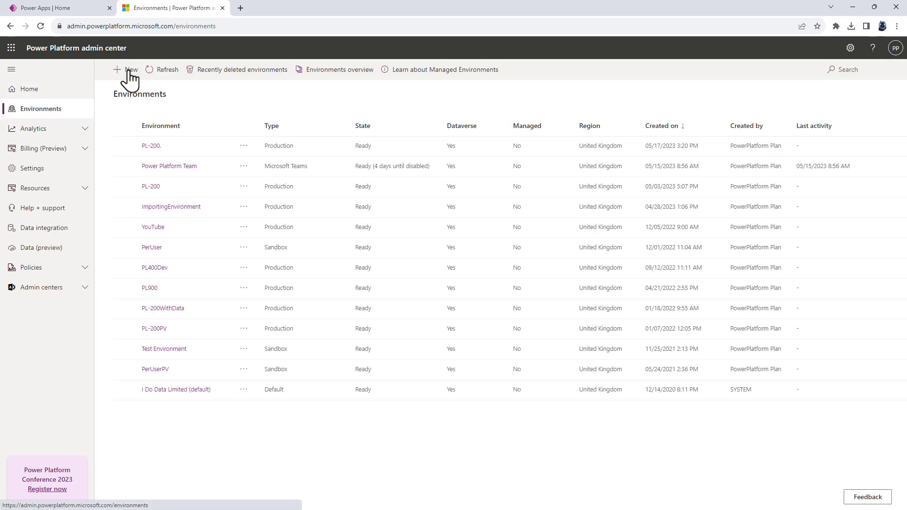
Start a new environment named YouTubeCopilot in United States with a Dataverse data store and continue
left_click(130, 69)
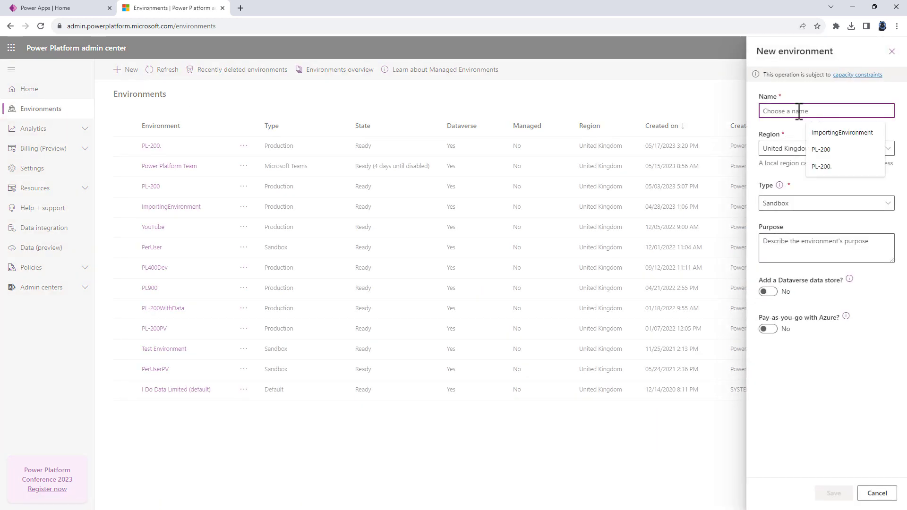
type("YouTubeCopilot")
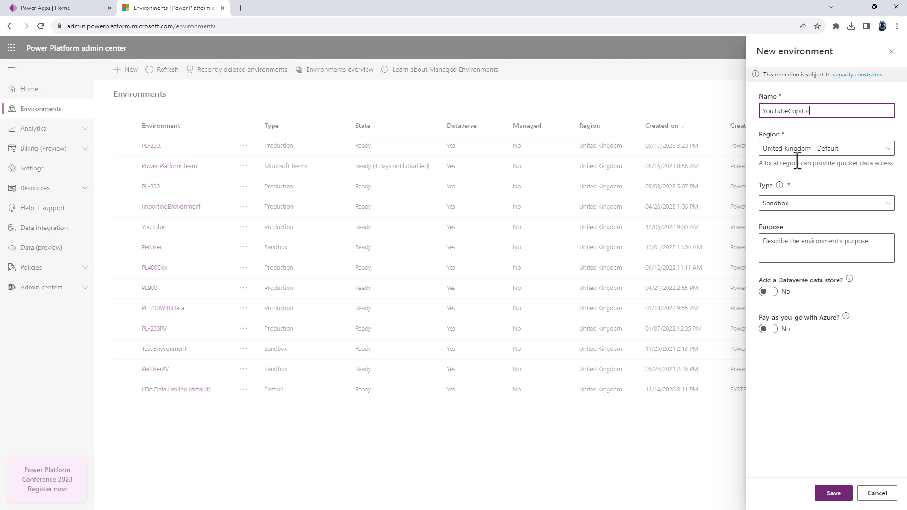
left_click(826, 149)
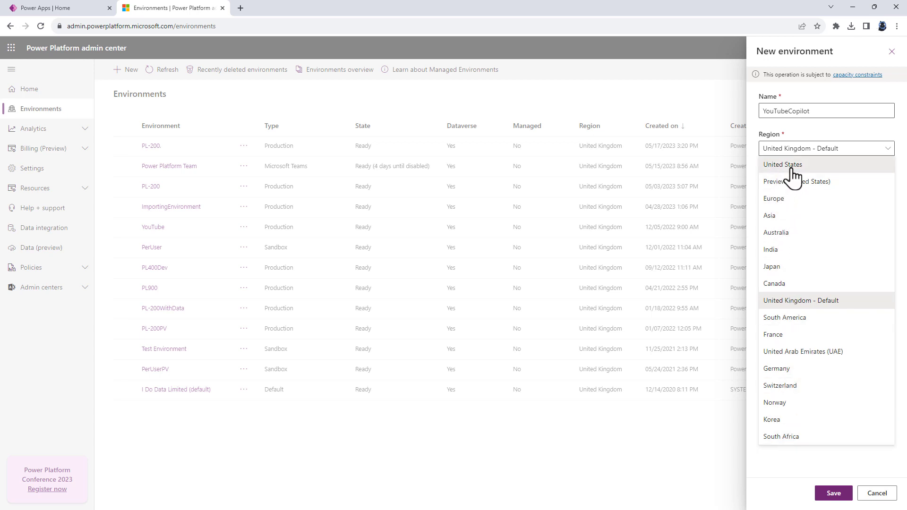
left_click(782, 165)
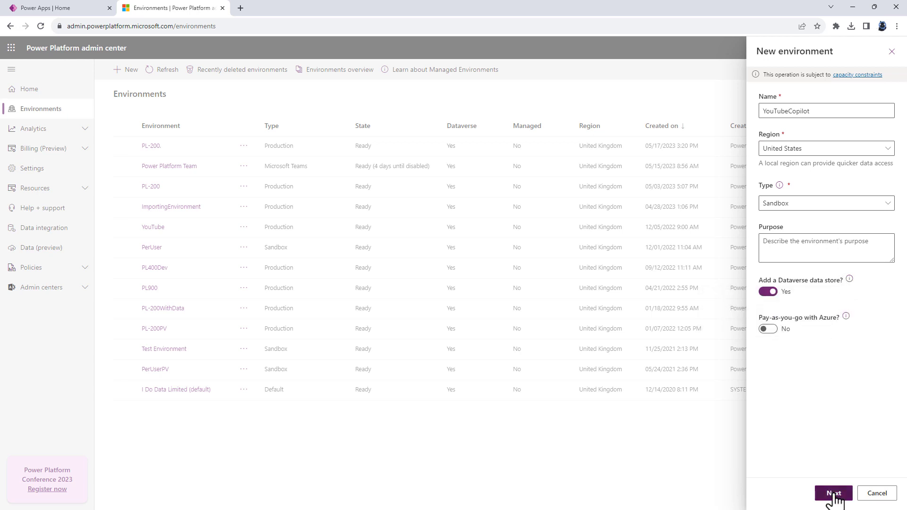
left_click(833, 494)
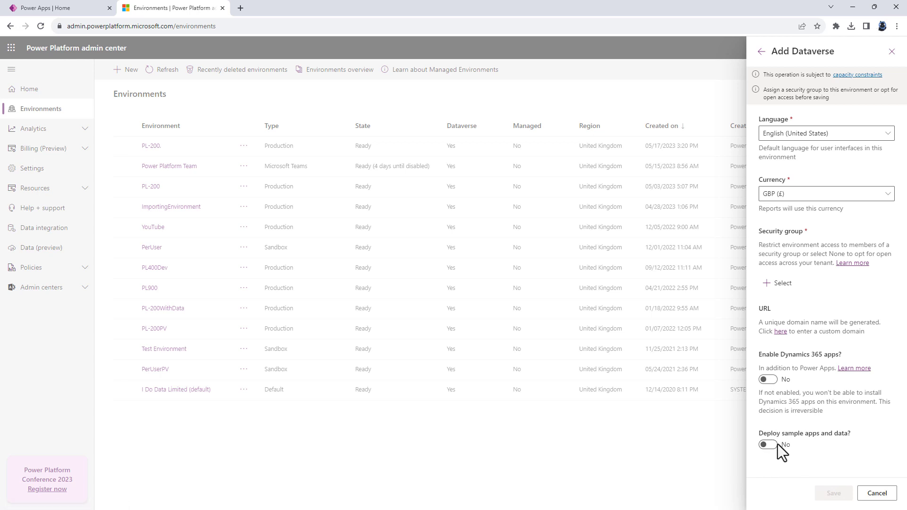
Set the security group to None for open access and save the YouTubeCopilot environment
left_click(780, 282)
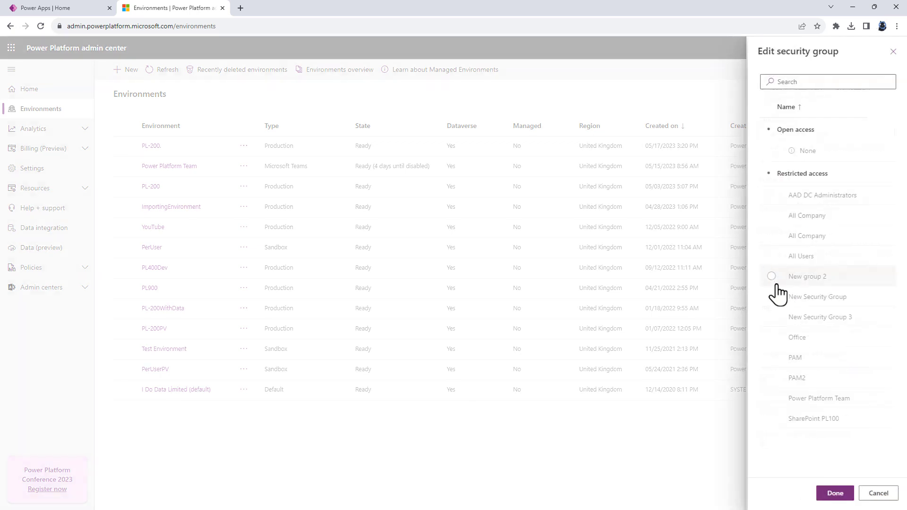
left_click(805, 150)
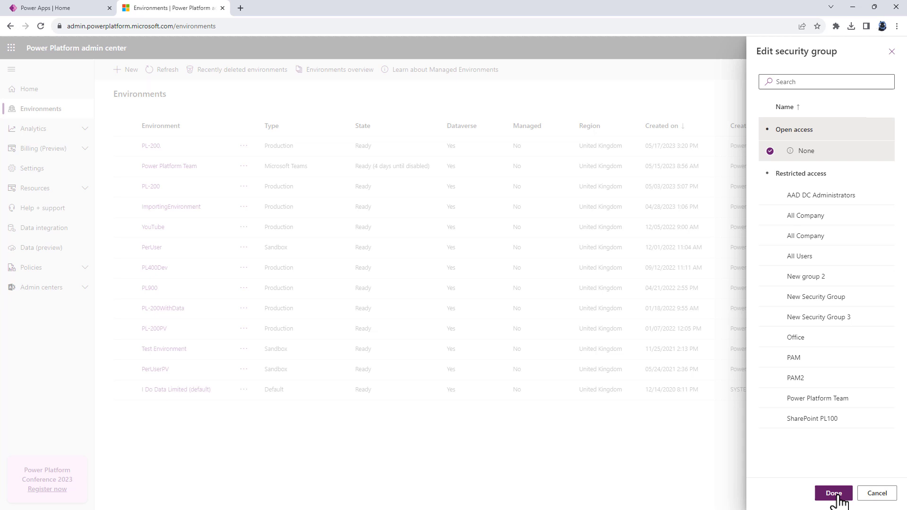
left_click(833, 493)
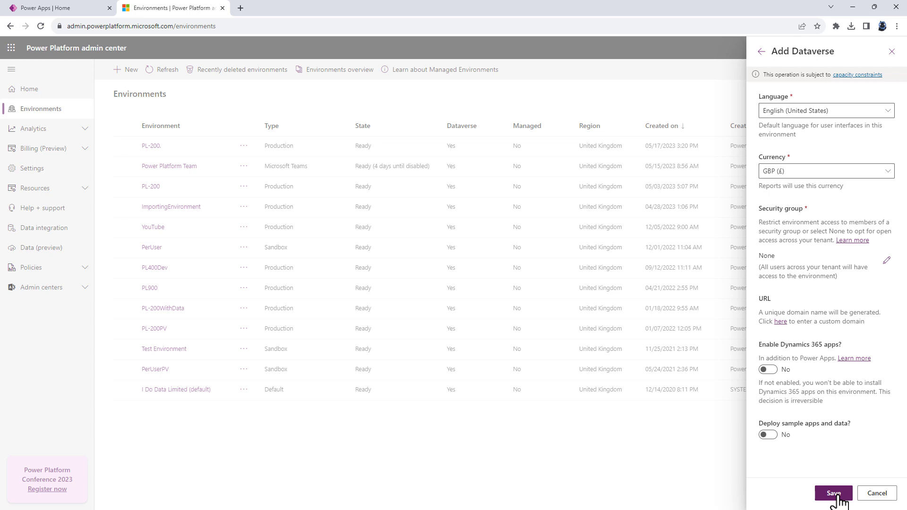
left_click(833, 493)
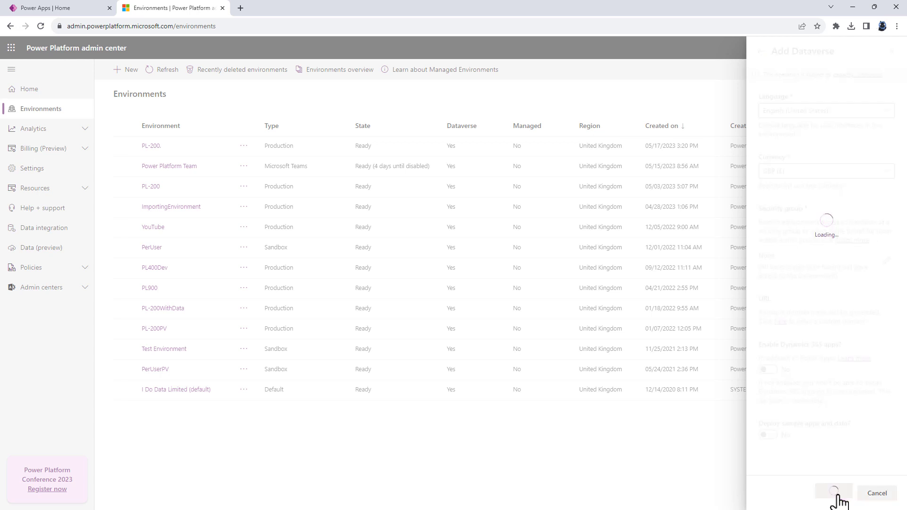
left_click(834, 493)
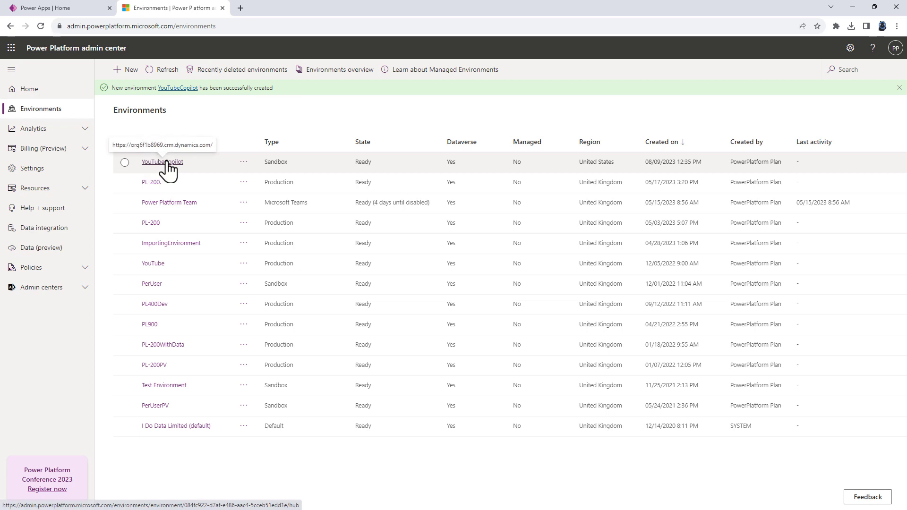
mouse_move(222, 12)
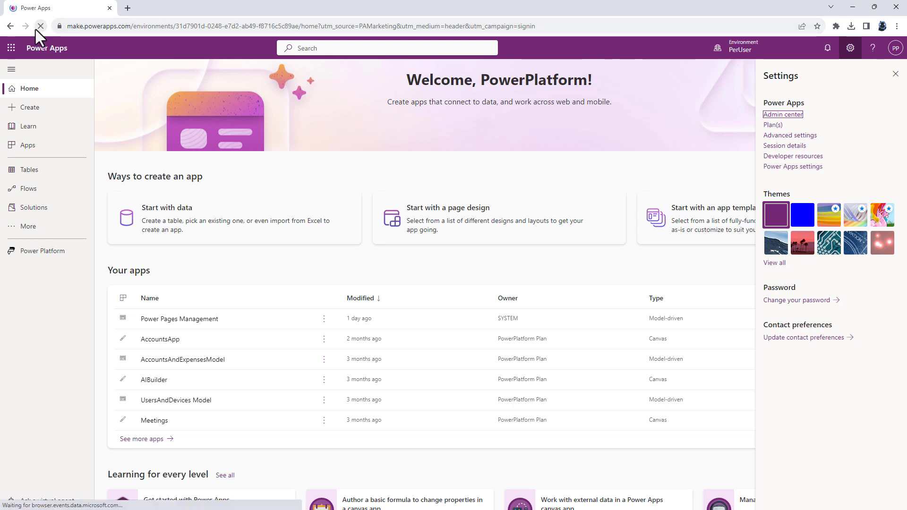
Switch Power Apps to the YouTubeCopilot environment, check its Apps list and return to Home
left_click(742, 48)
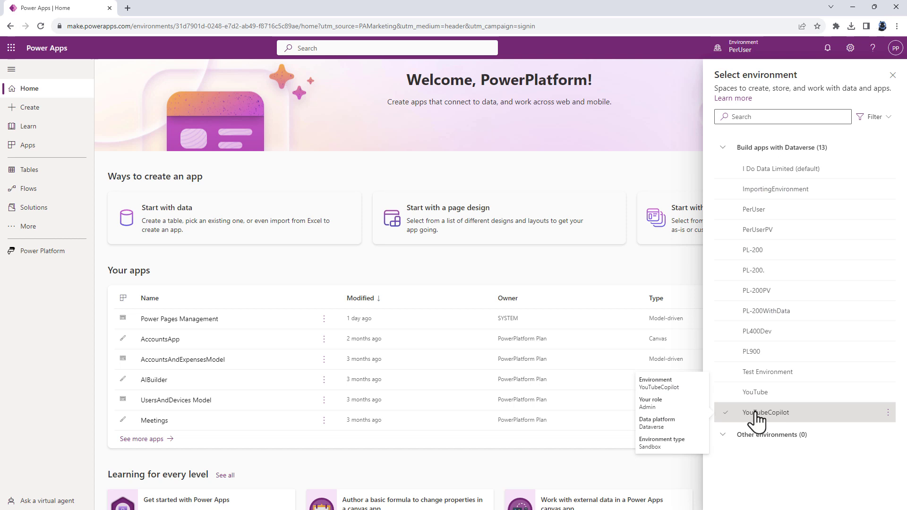
left_click(766, 413)
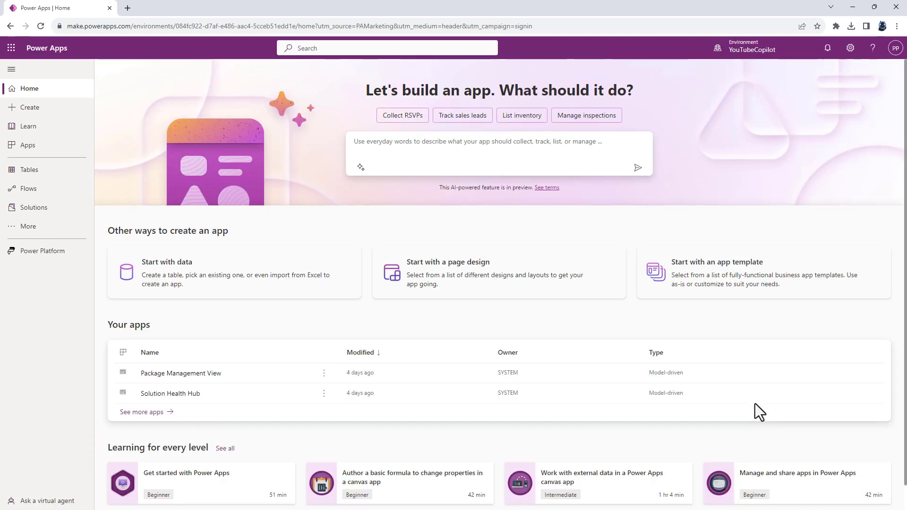
left_click(28, 145)
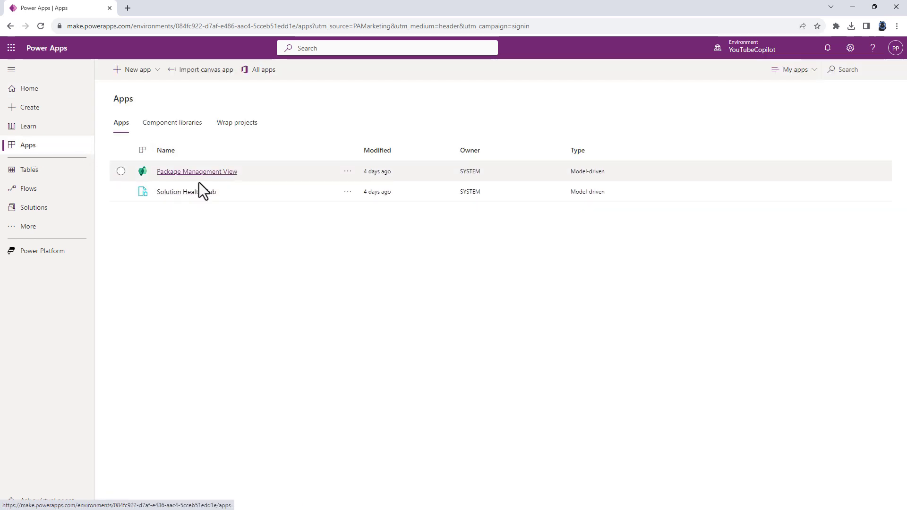
left_click(29, 89)
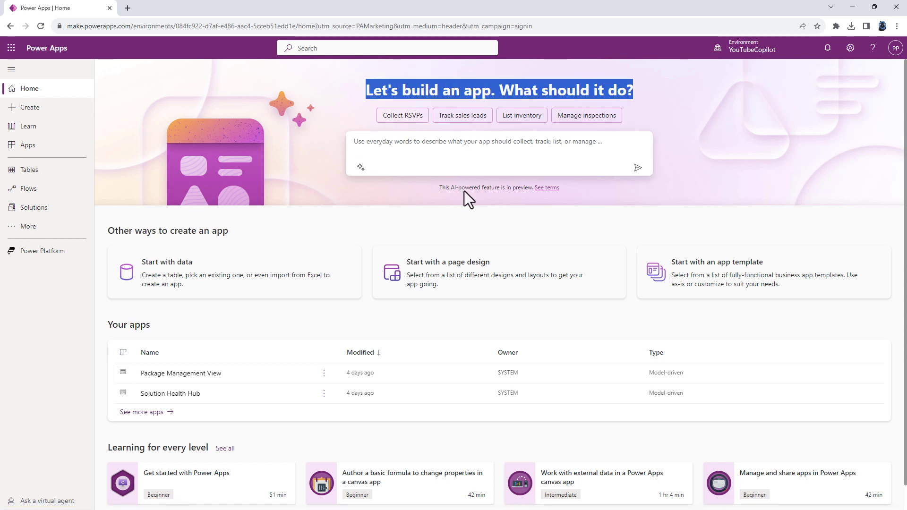
mouse_move(438, 174)
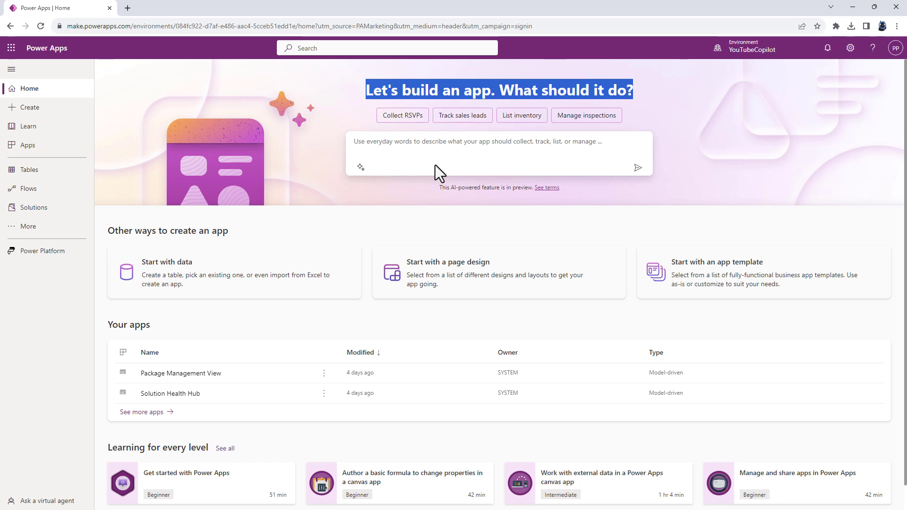
mouse_move(380, 143)
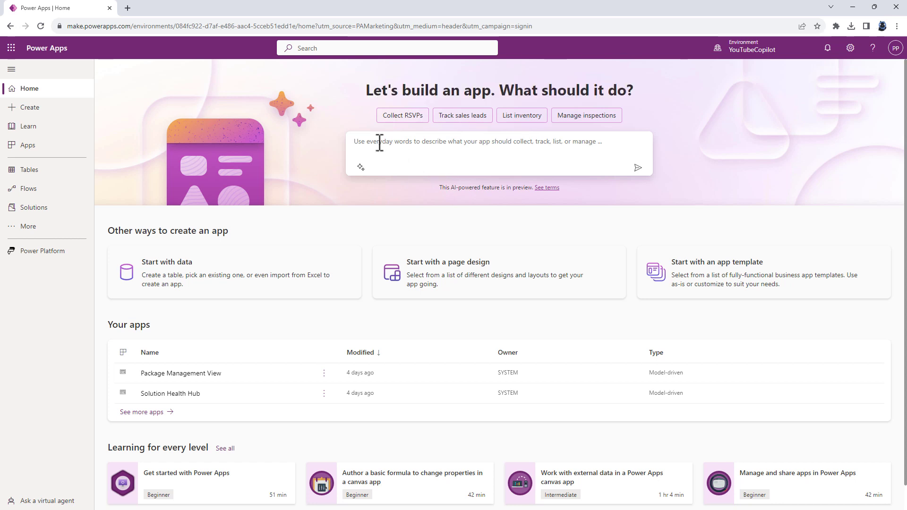
Send Copilot the prompt 'I want to track employee expenses.' to generate a table
type("I want o")
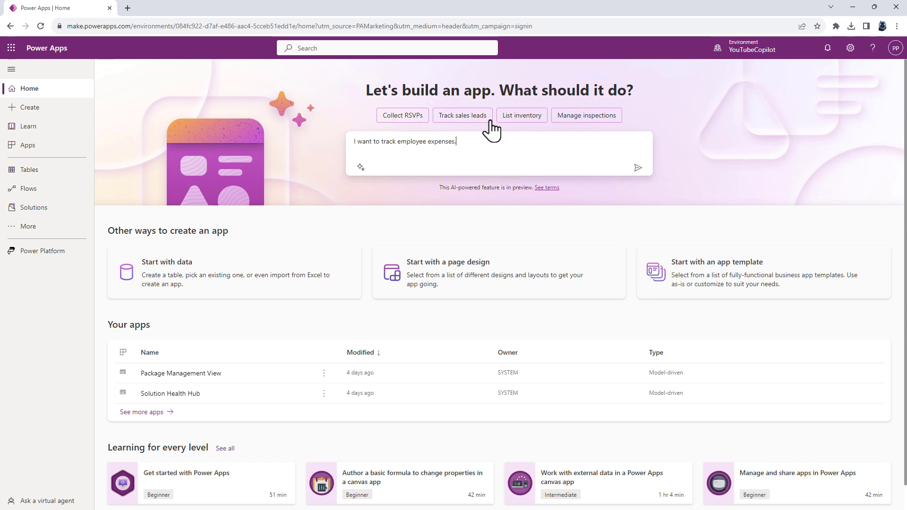
mouse_move(640, 178)
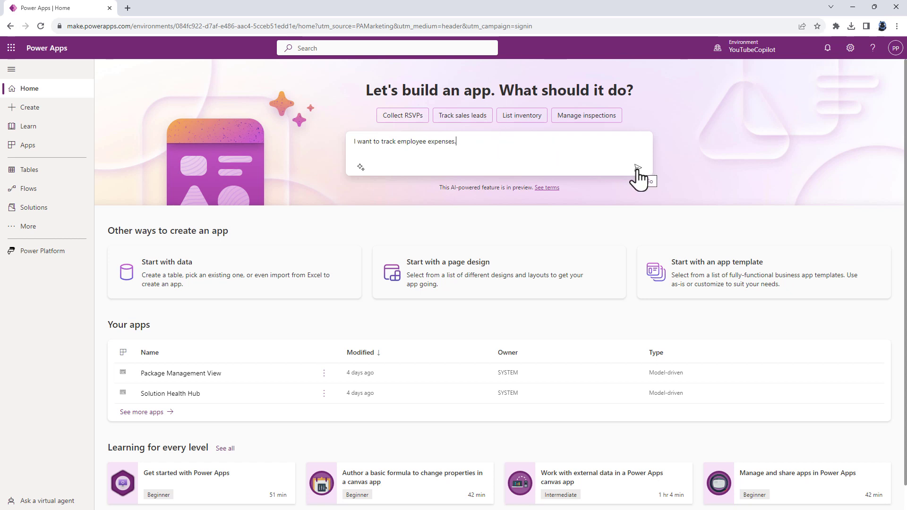
left_click(643, 177)
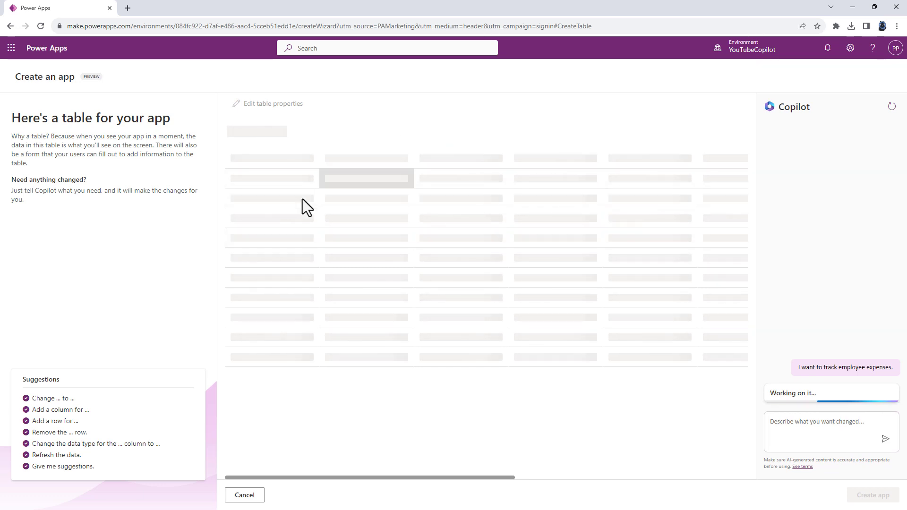
mouse_move(633, 496)
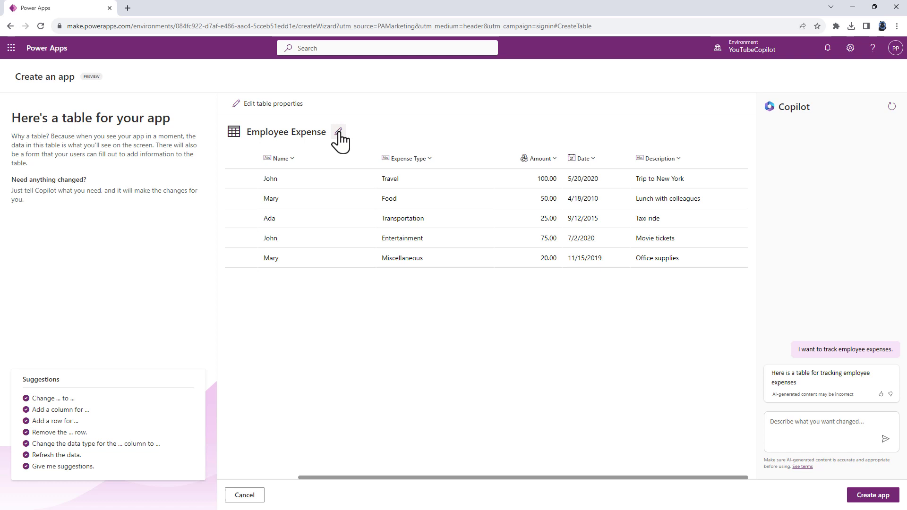
Check the table properties, then ask Copilot to rename the table to 'Employee Expenses'
left_click(339, 132)
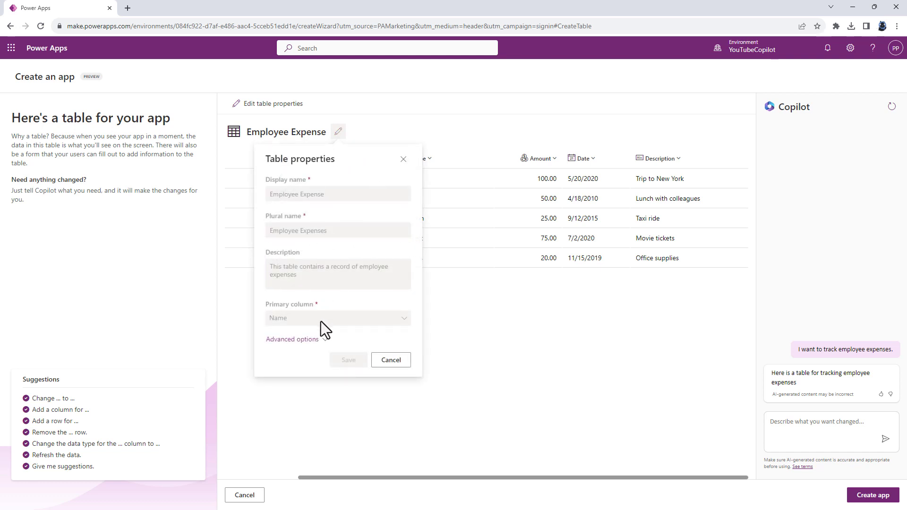
left_click(391, 360)
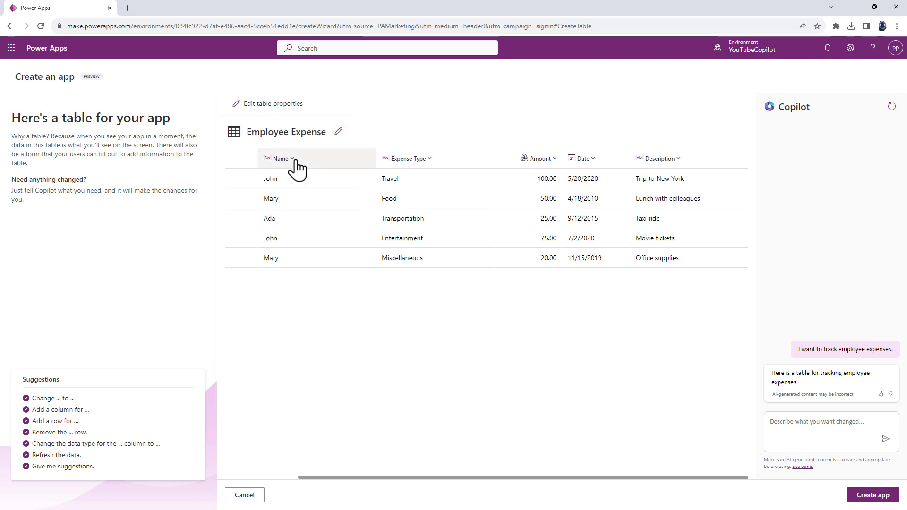
left_click(280, 157)
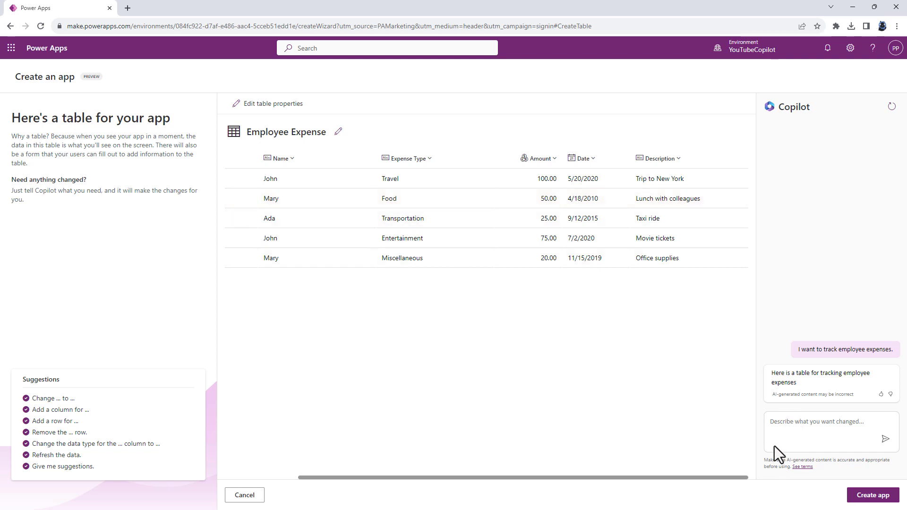
left_click(828, 428)
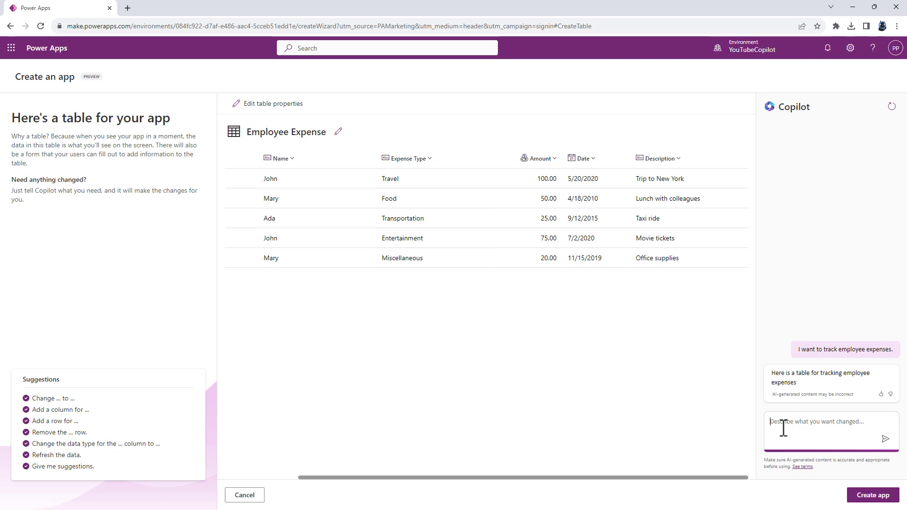
type("Cha")
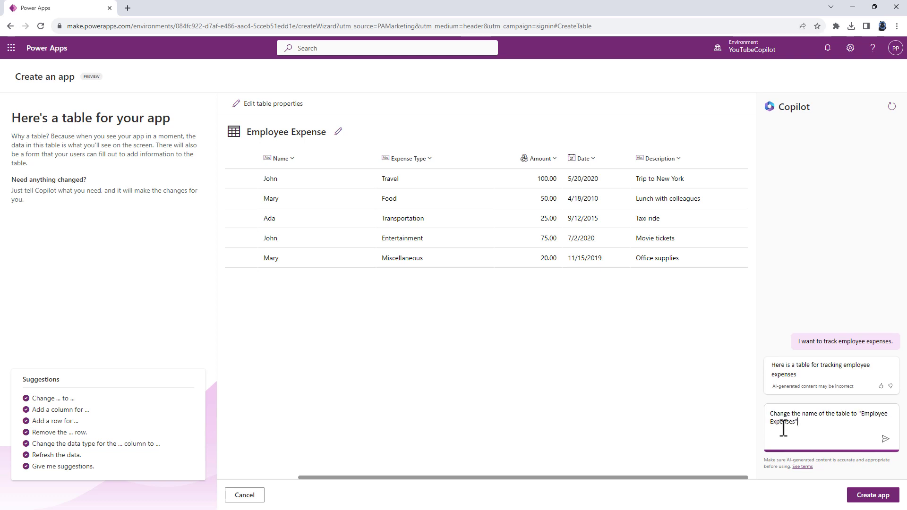
left_click(885, 438)
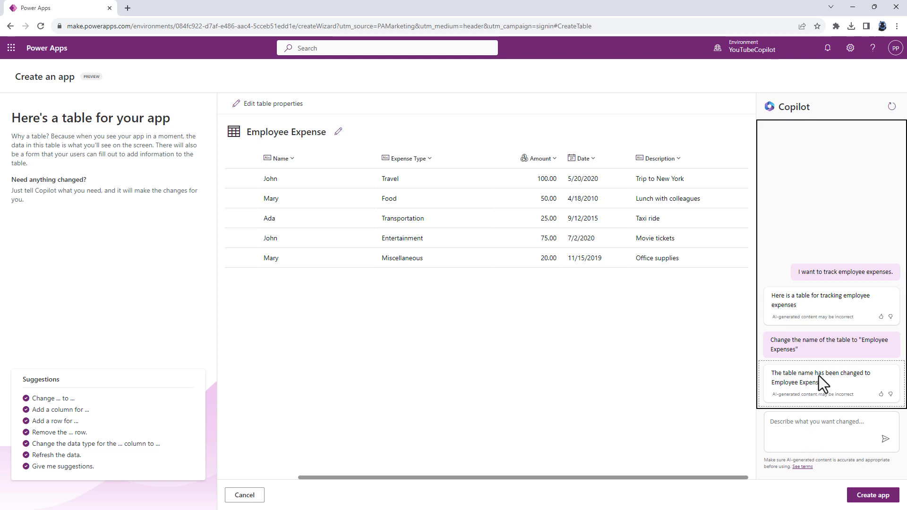
mouse_move(839, 261)
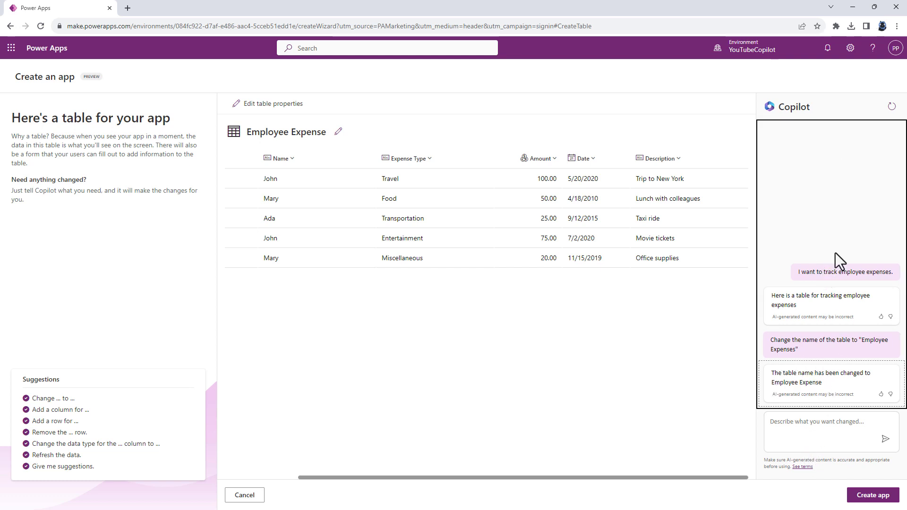
mouse_move(877, 215)
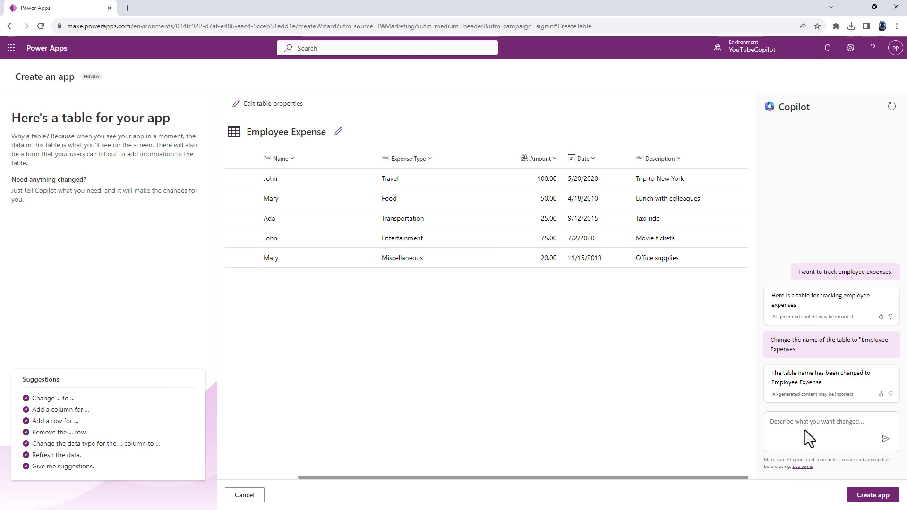
Ask Copilot to rename the table to 'Expenses - Employee'
type("Char")
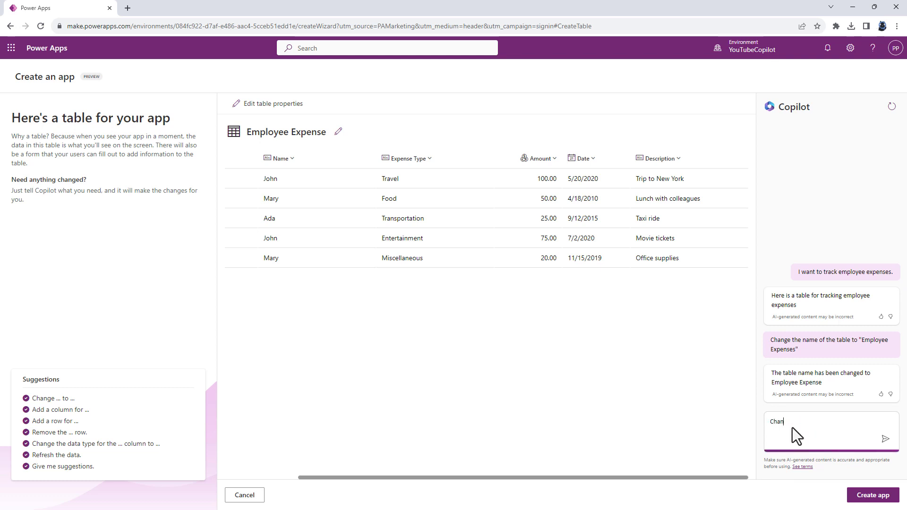
type("Change the name of the table to \"EXpe")
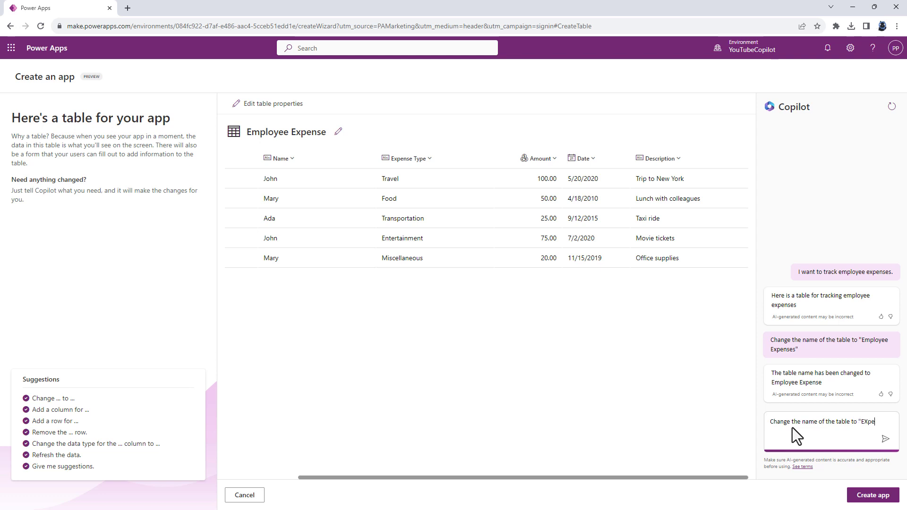
type("Expense")
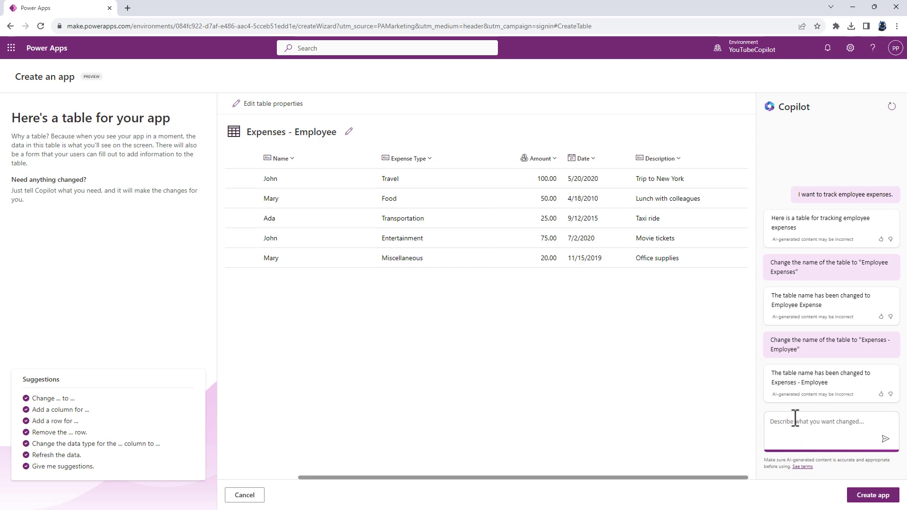
mouse_move(749, 459)
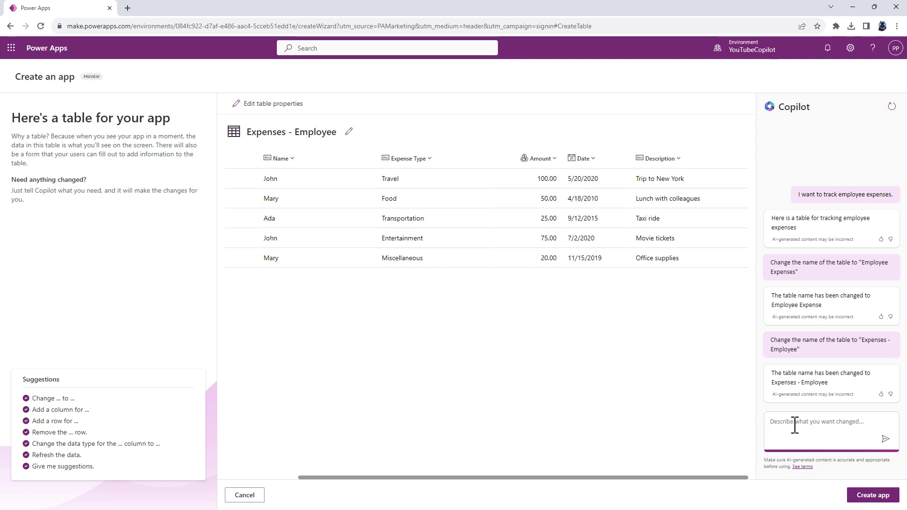
Ask Copilot to split Name into First Name and Last Name, then add a Location column
type("I wa")
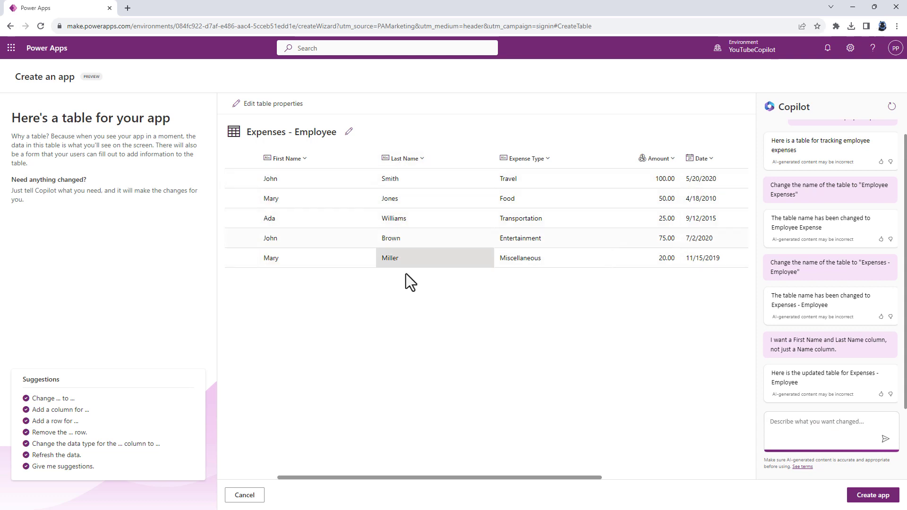
mouse_move(416, 303)
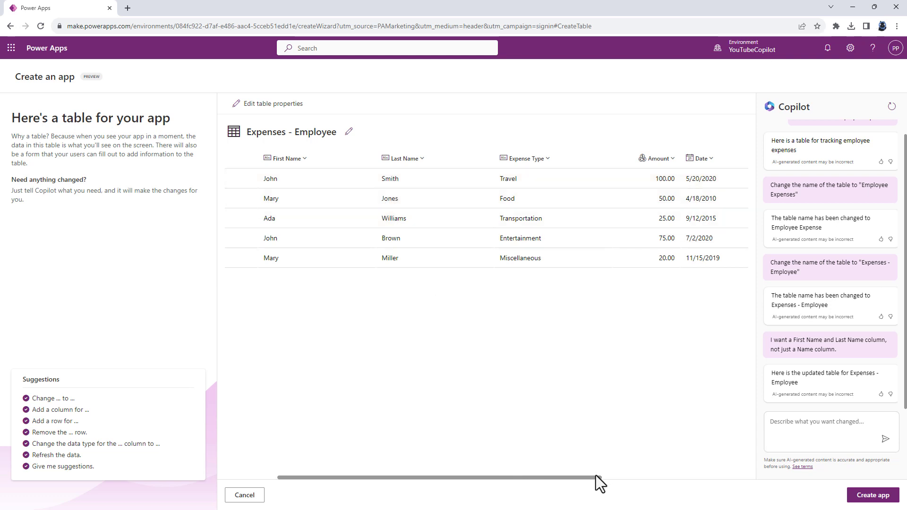
type("Please add a column")
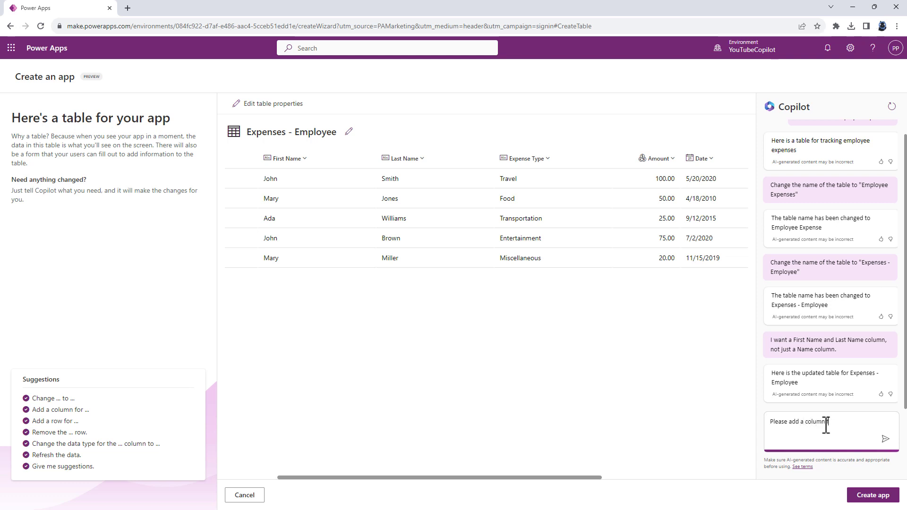
type("for Location")
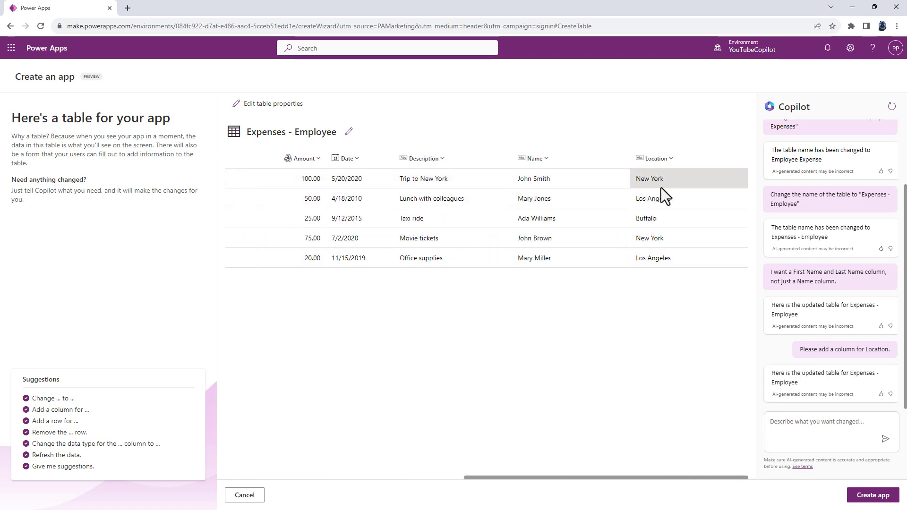
mouse_move(670, 296)
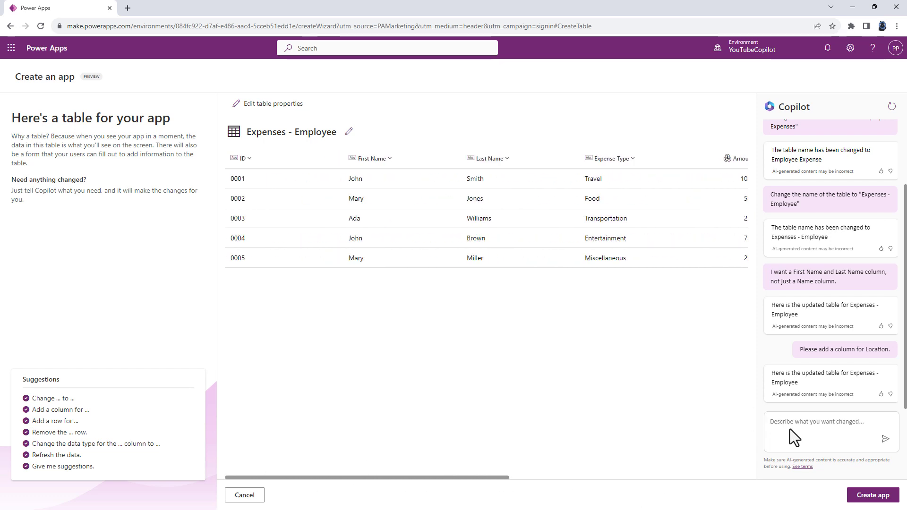
Ask Copilot for column suggestions and add the suggested Reimbursement column
left_click(831, 432)
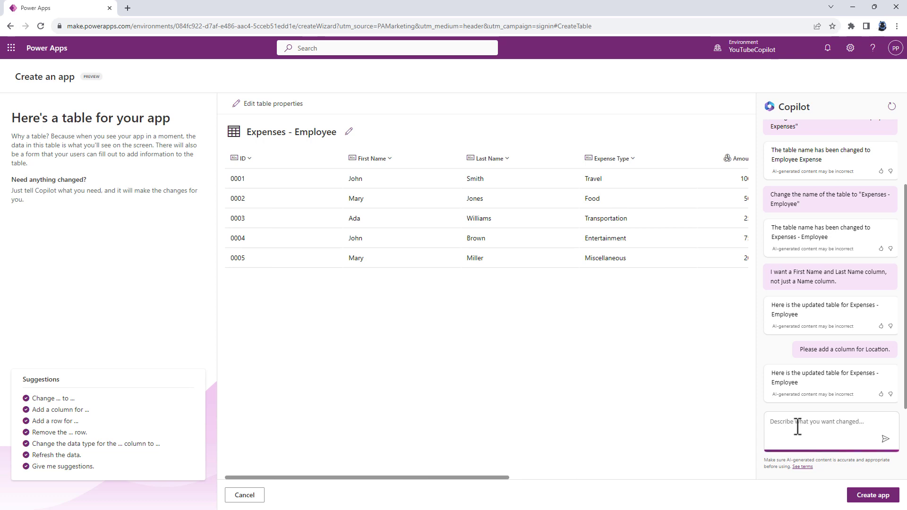
type("Give me s")
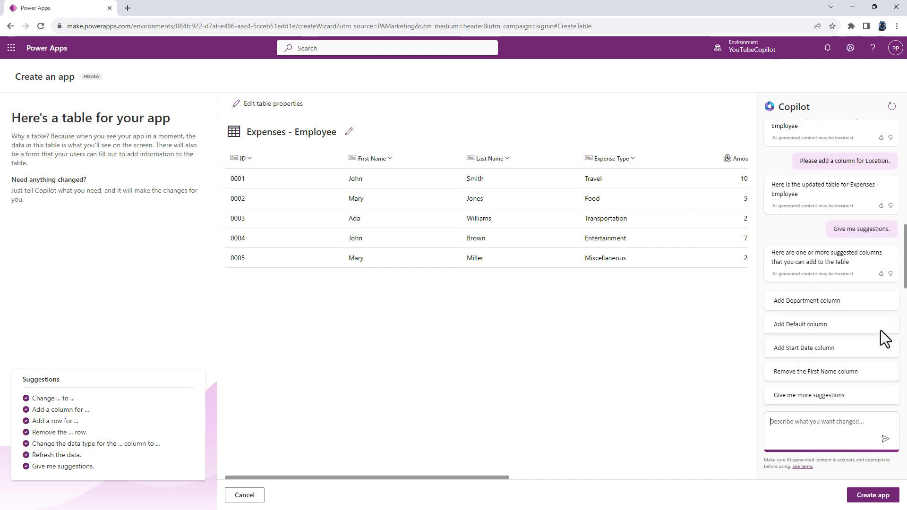
mouse_move(812, 334)
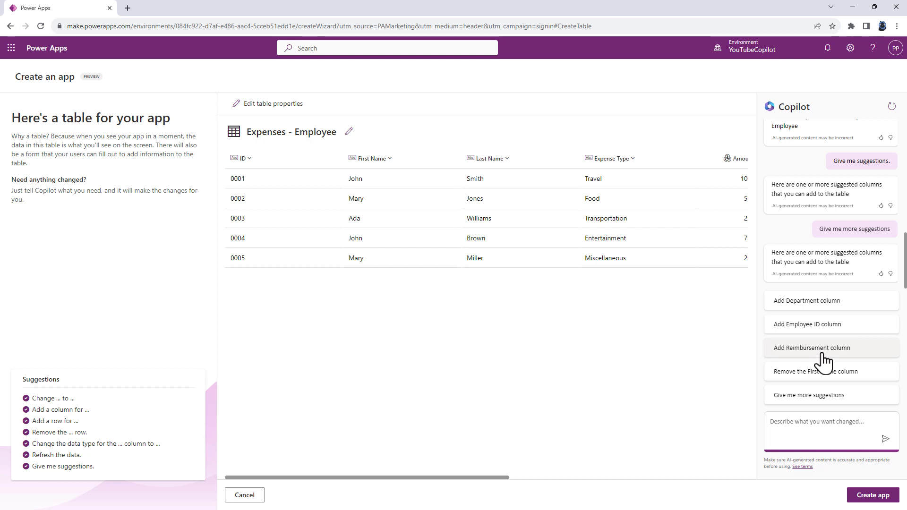
left_click(813, 347)
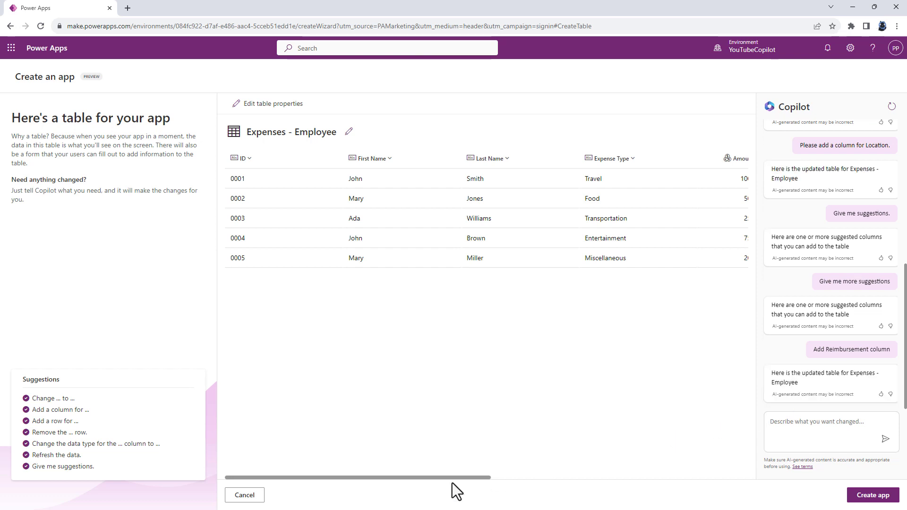
Ask Copilot to make Reimbursement a Text column and add a reimbursement date column
scroll("right", 3)
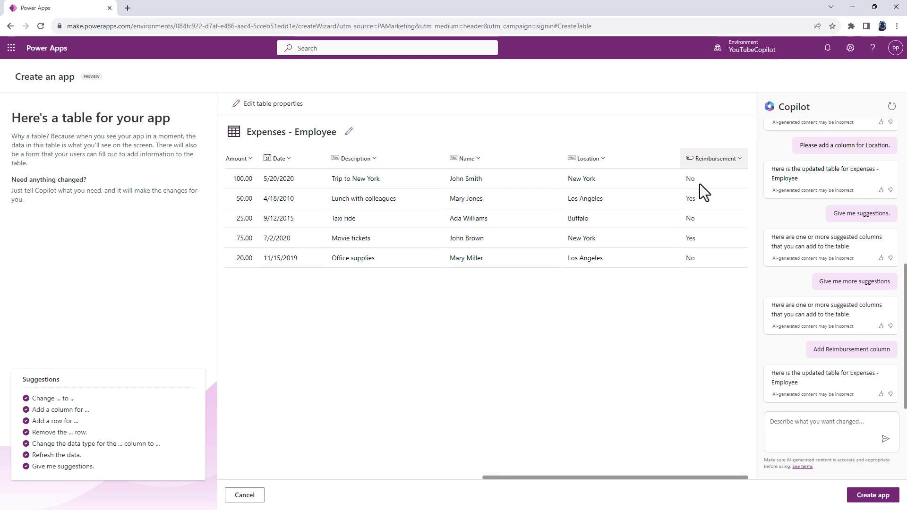
type("c")
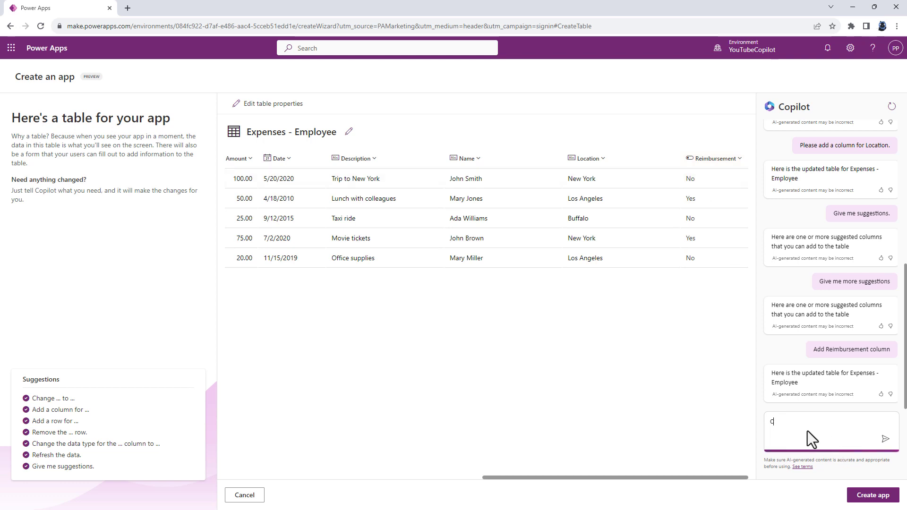
type("Change the")
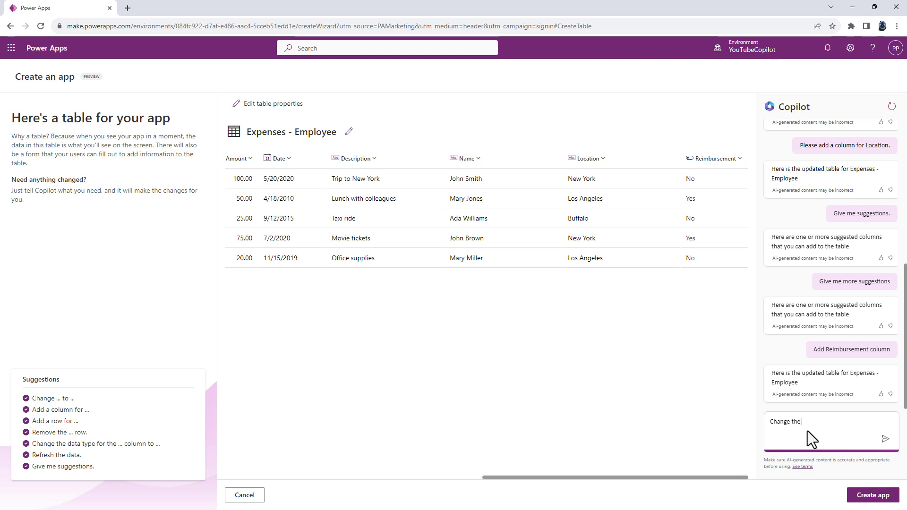
type("data type for the Reimbursement column to T")
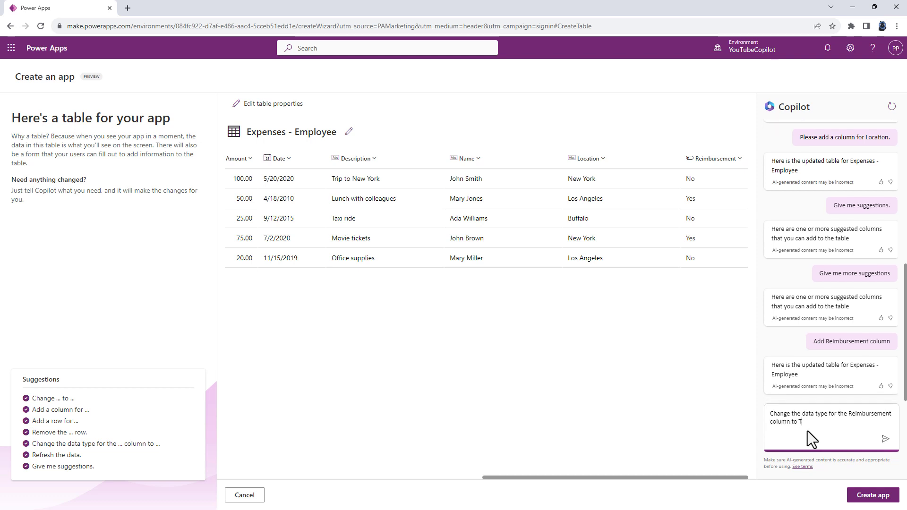
type("ext")
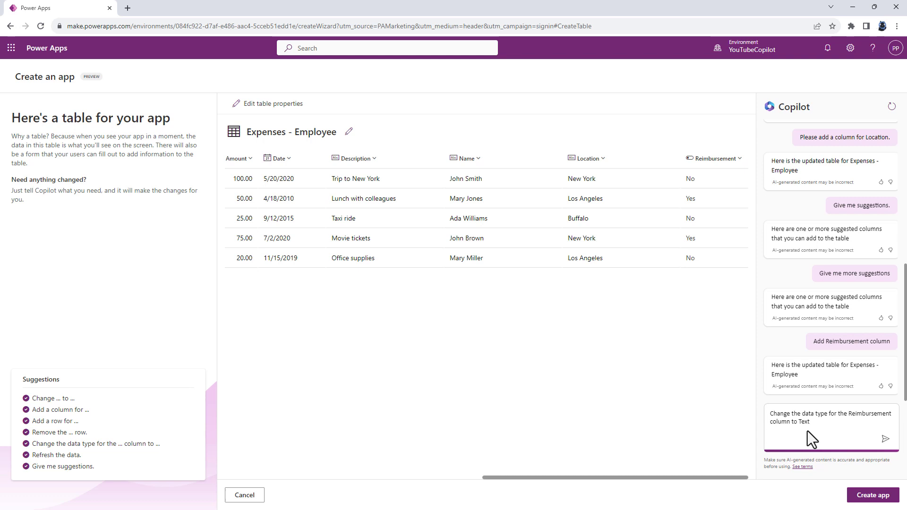
type("- and add a colum")
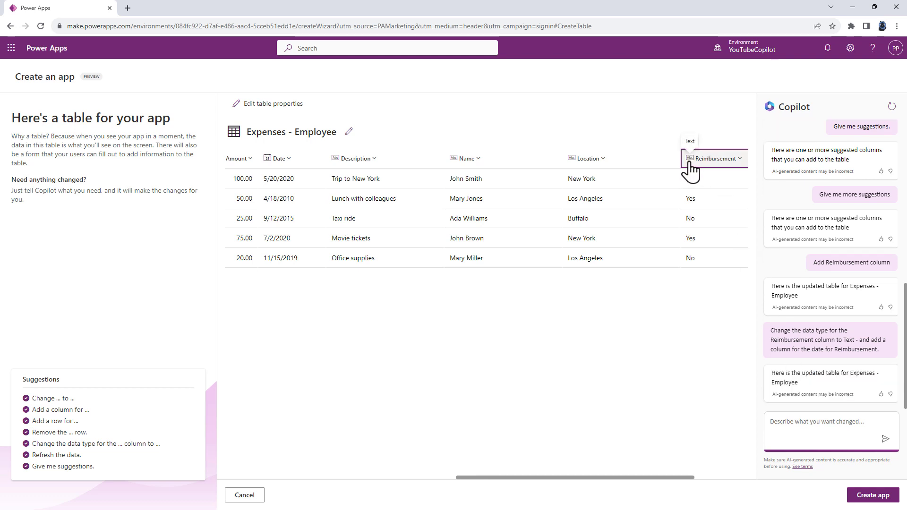
scroll("right", 3)
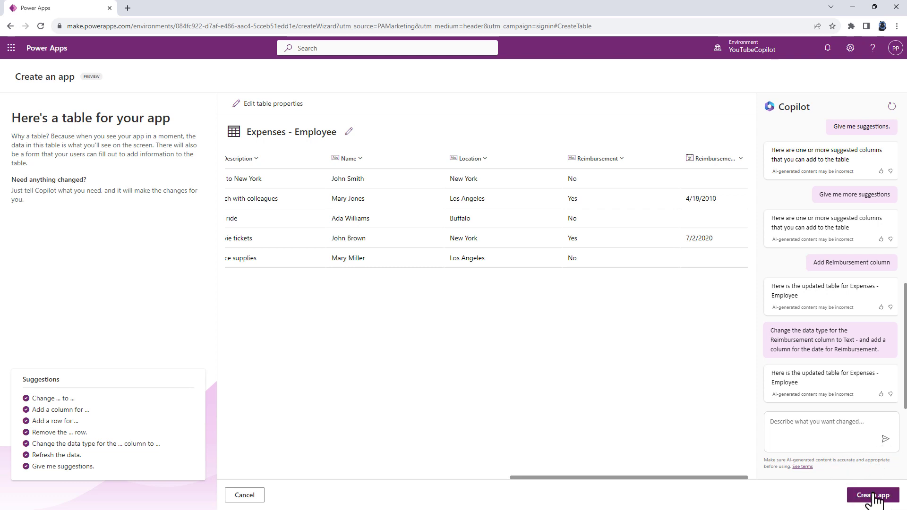
Build the Expenses - Employees app from the table and start its desktop preview
left_click(877, 495)
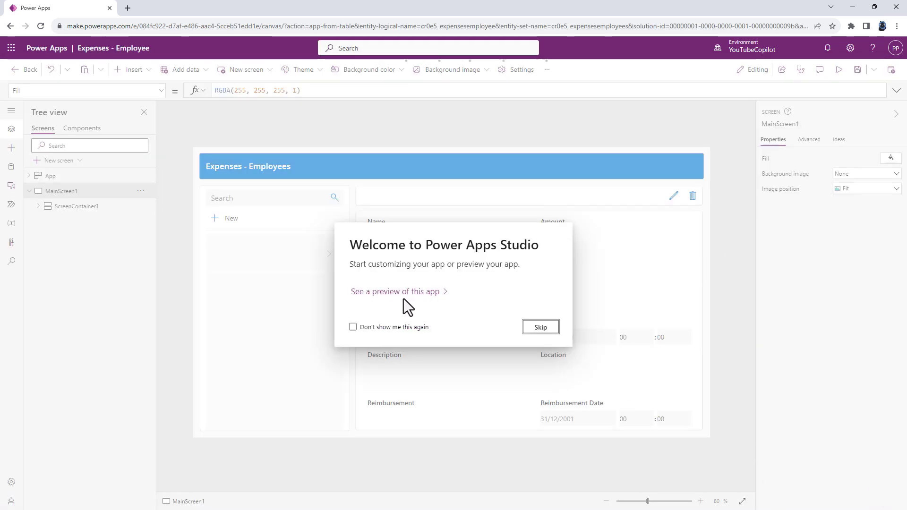
left_click(539, 327)
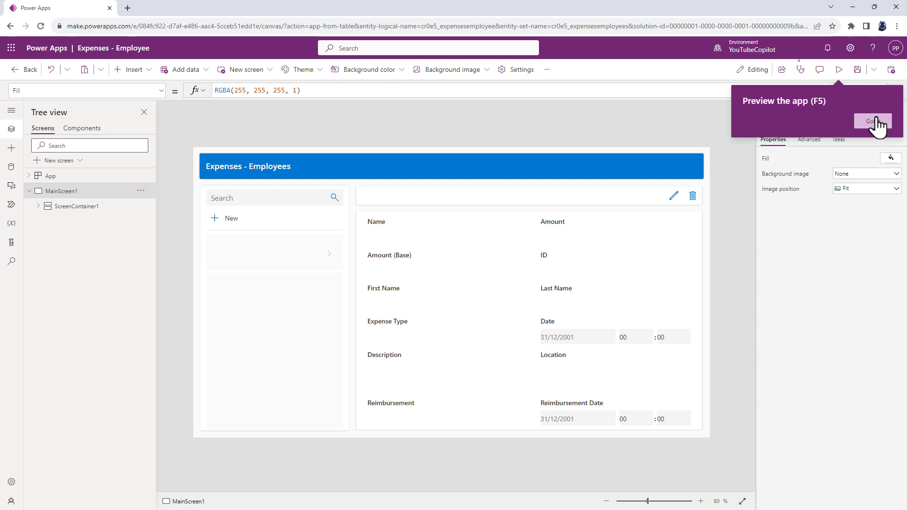
left_click(872, 120)
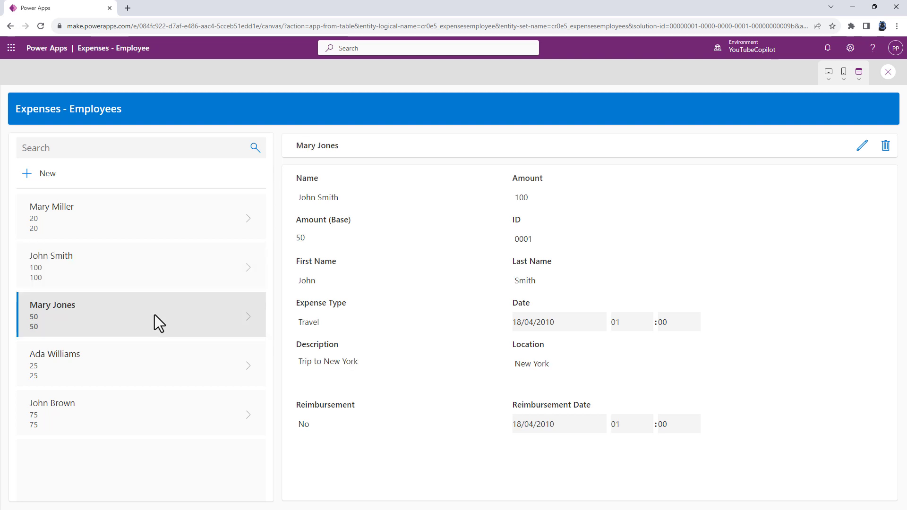
Browse John Brown's record, its Amount value, then Mary Jones's Food expense record
left_click(139, 413)
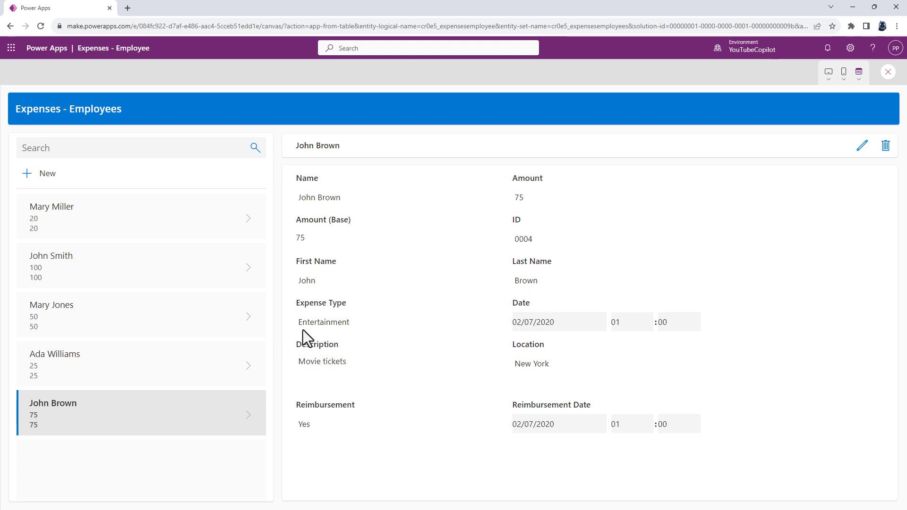
double_click(323, 322)
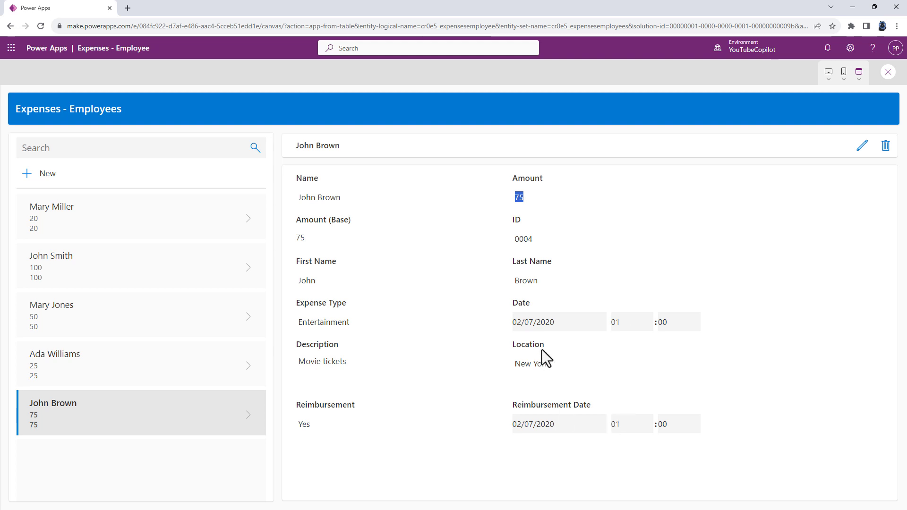
left_click(516, 424)
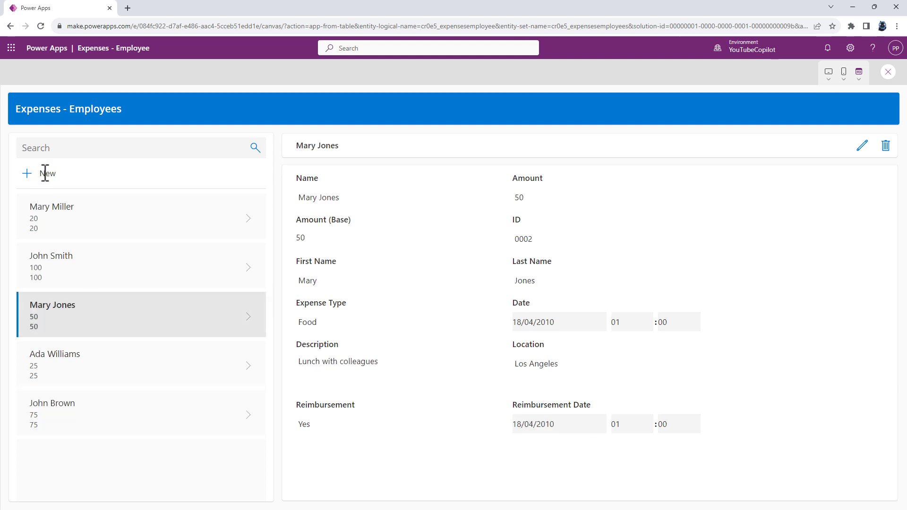
Start a new expense record with + New and cancel it without saving
left_click(862, 145)
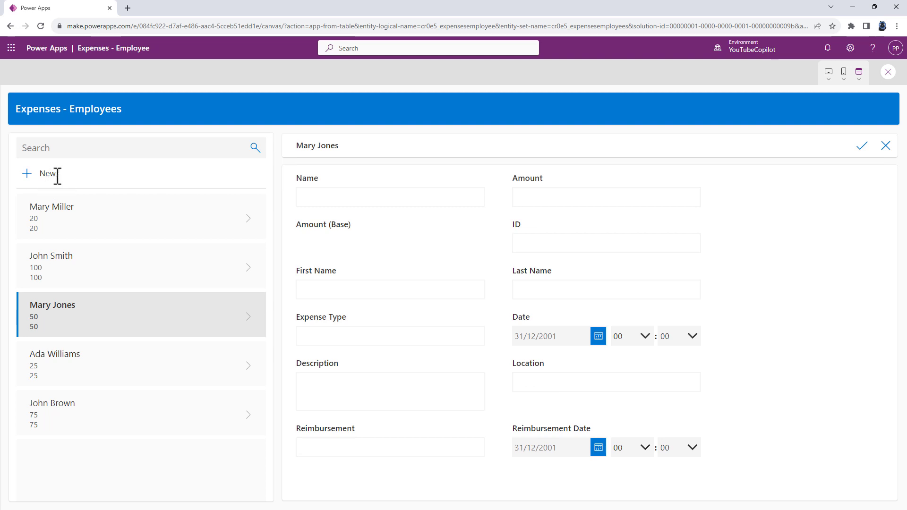
left_click(862, 146)
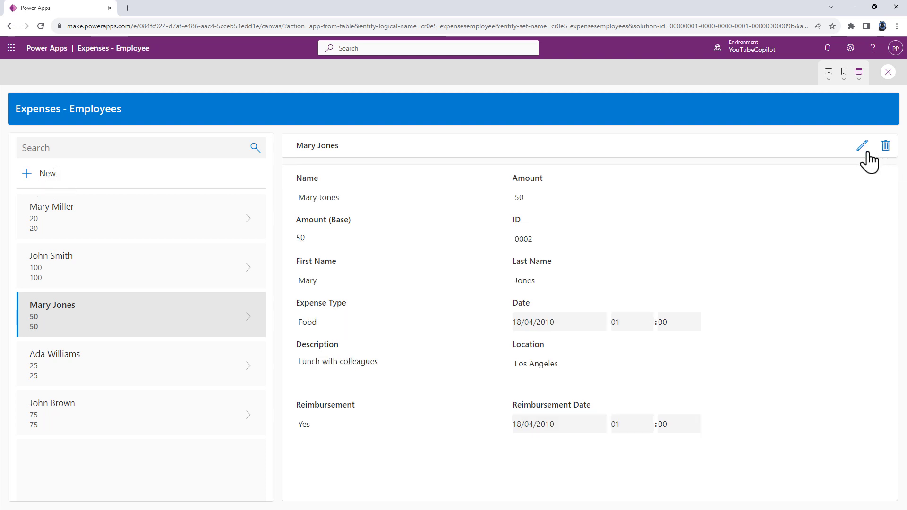
mouse_move(885, 146)
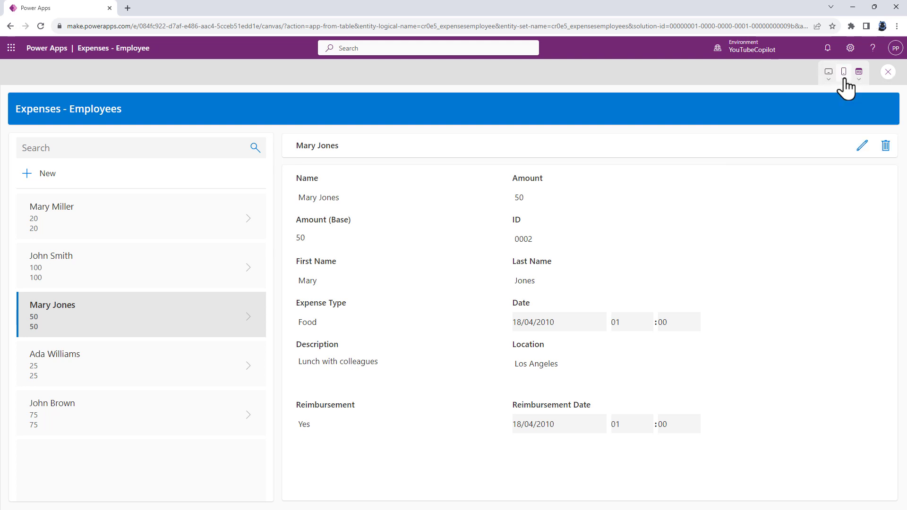
Preview the app at phone, tablet and web sizes, then close the preview
left_click(843, 72)
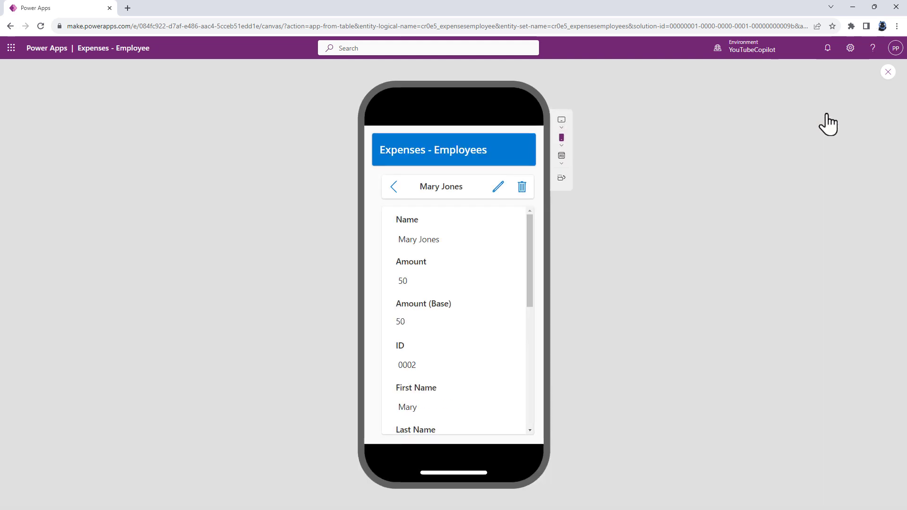
scroll("down", 3)
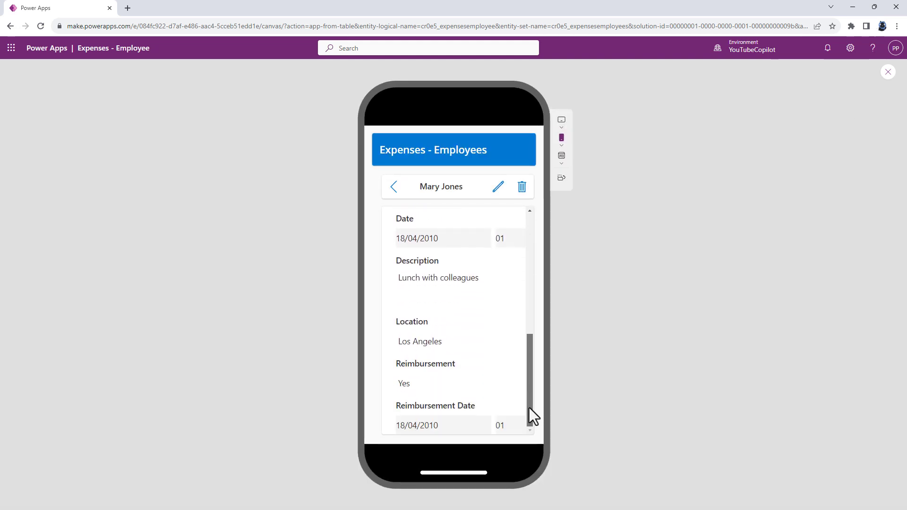
left_click(394, 186)
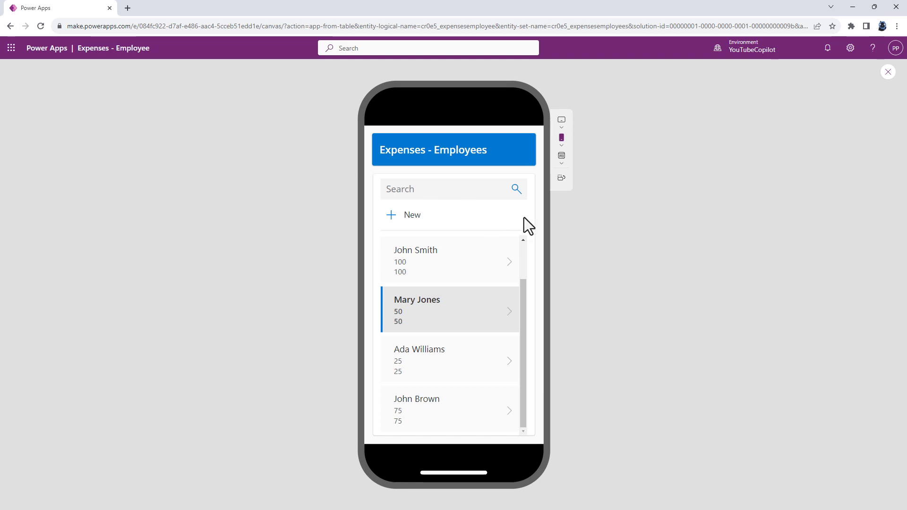
left_click(560, 137)
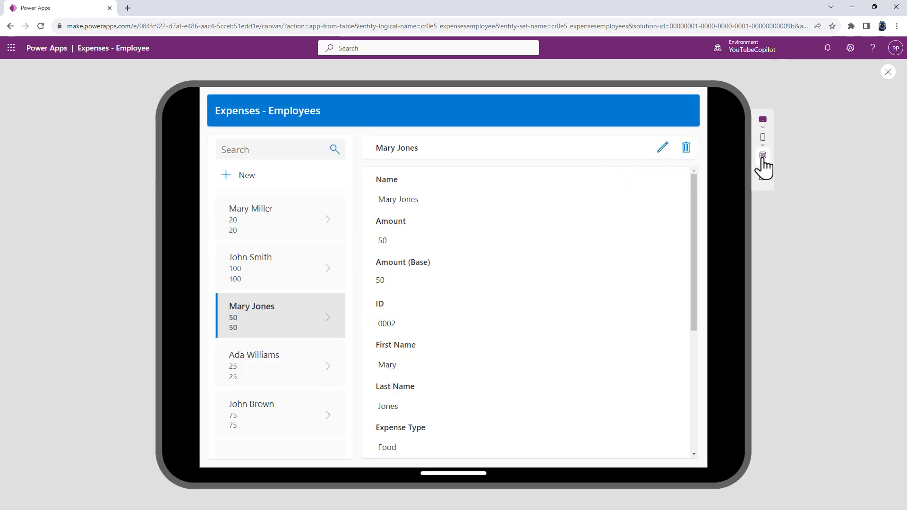
left_click(763, 155)
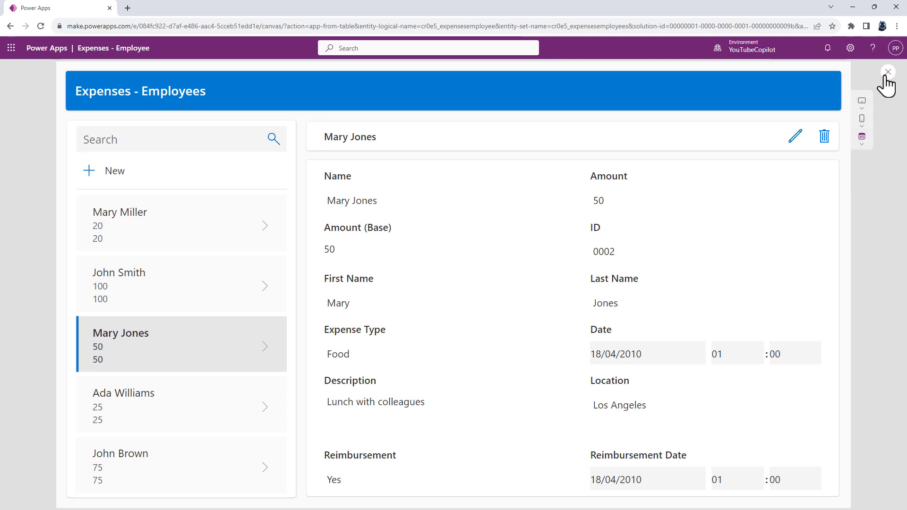
left_click(888, 72)
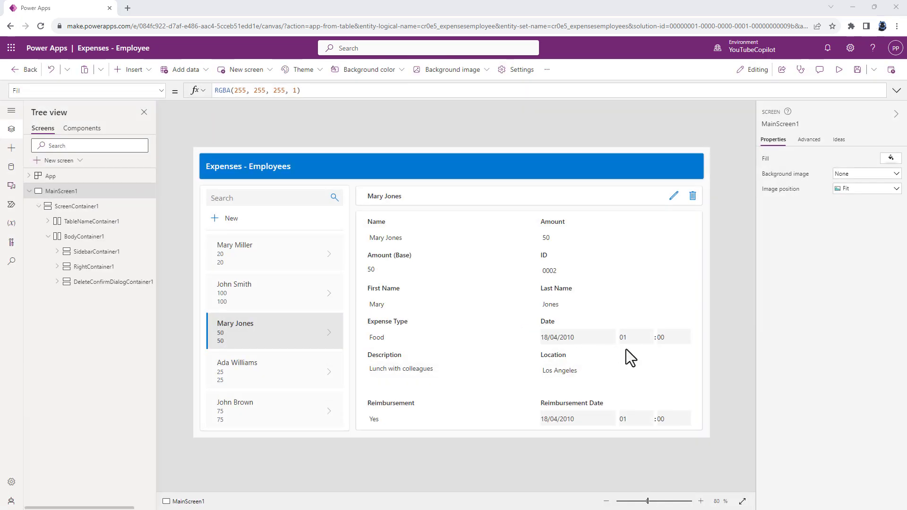
mouse_move(630, 357)
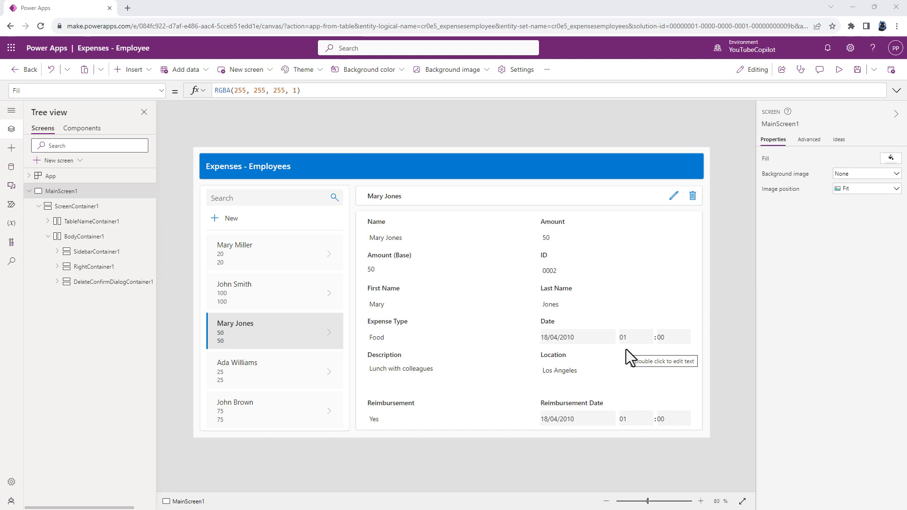
Search the Insert controls list for 'copilot' without adding a control
left_click(132, 69)
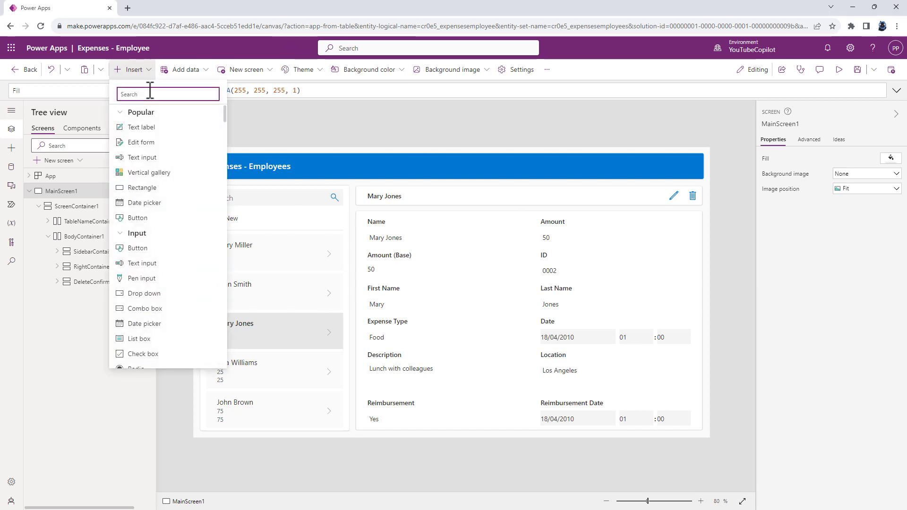
type("copilot")
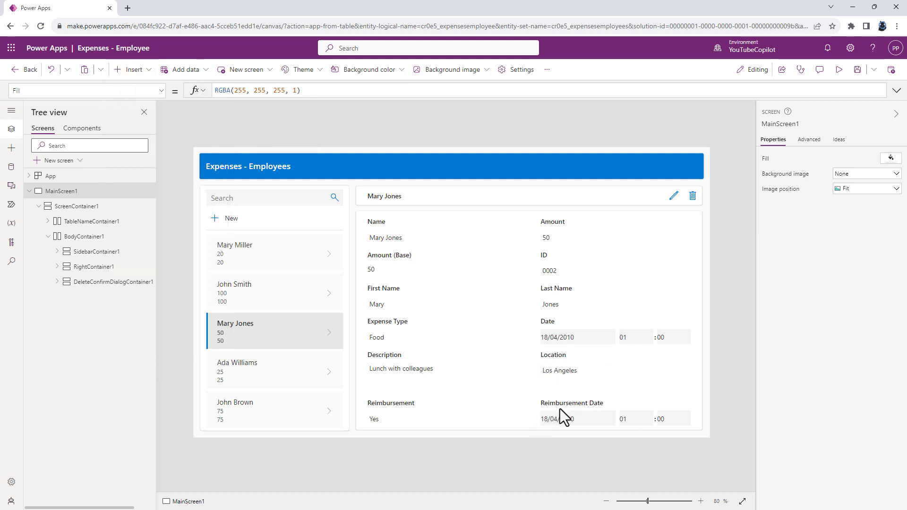
mouse_move(561, 417)
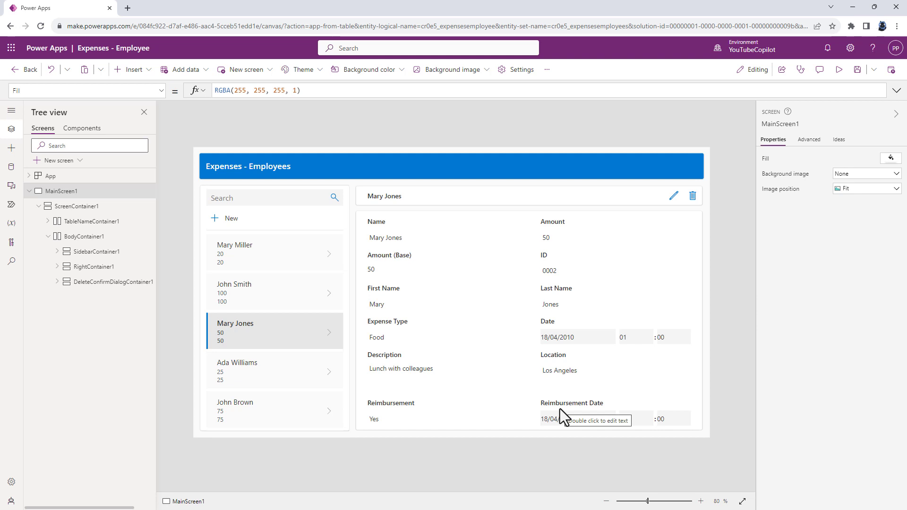
mouse_move(588, 221)
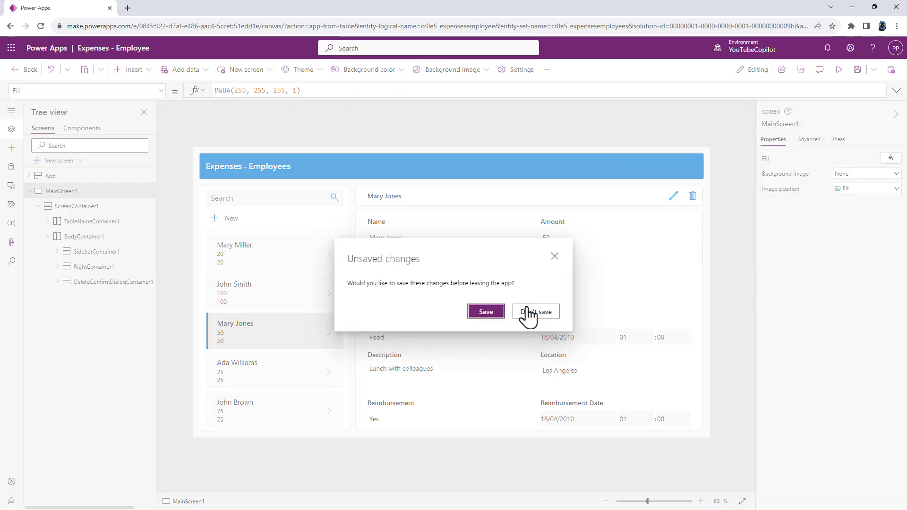
Leave the editor choosing Don't save, returning to the Power Apps home page
left_click(535, 311)
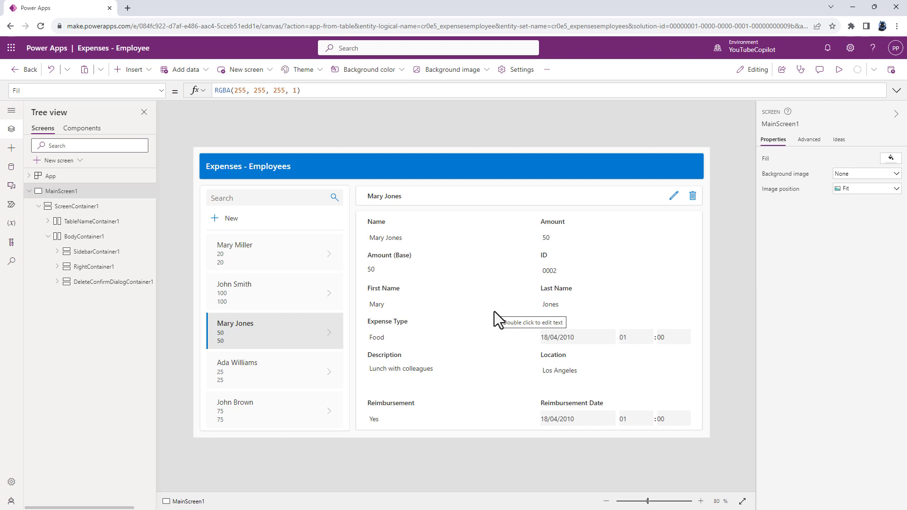
left_click(25, 69)
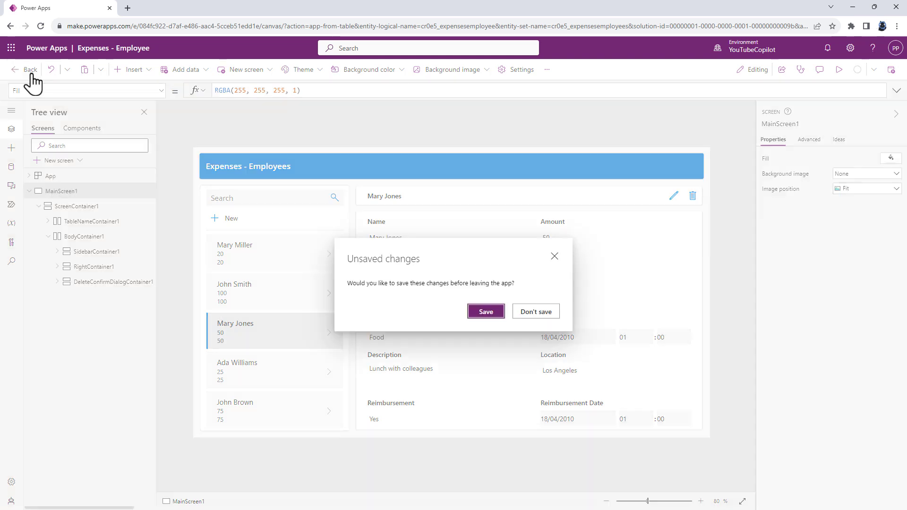
left_click(535, 311)
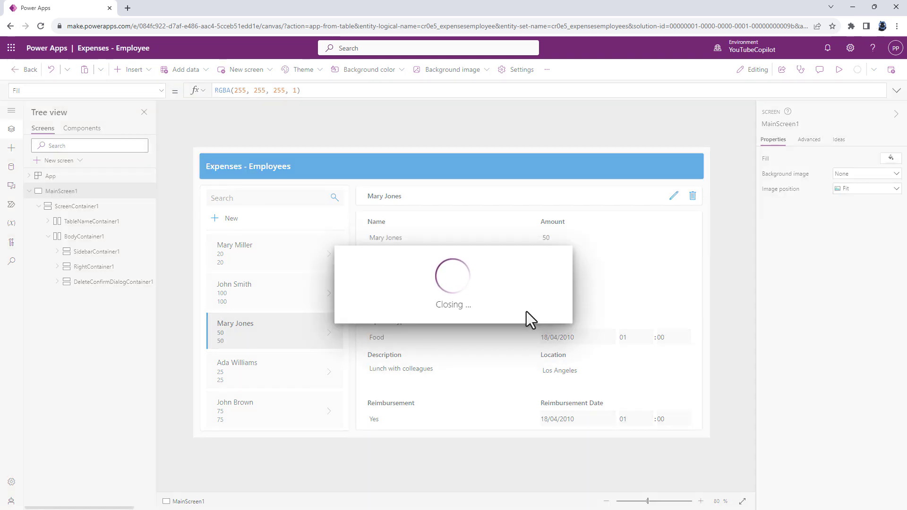
mouse_move(521, 311)
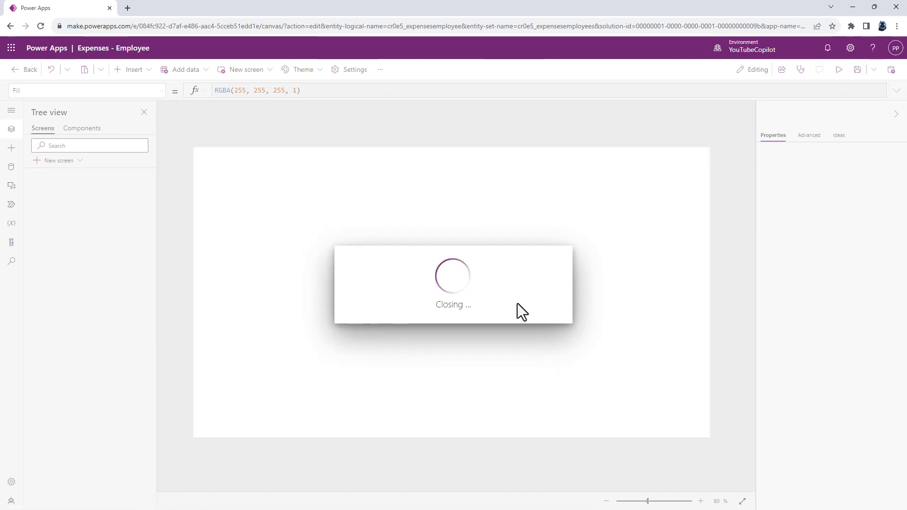
left_click(23, 69)
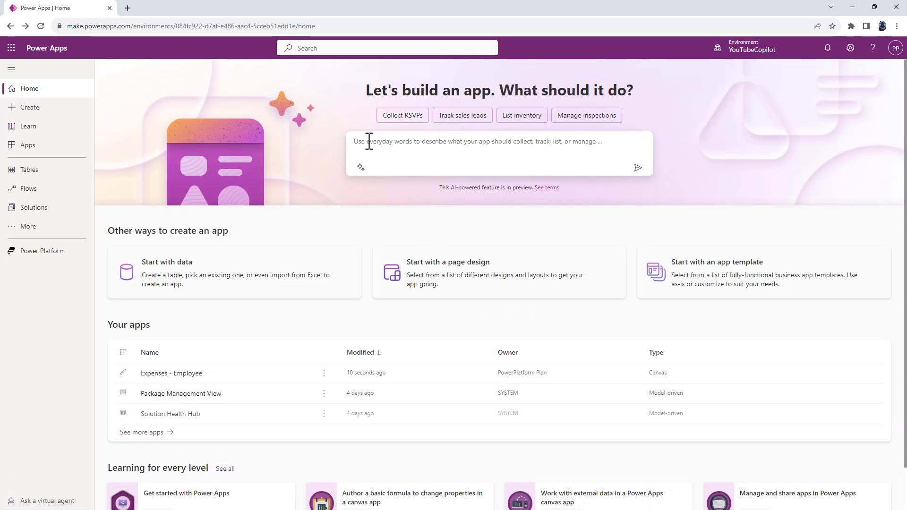
mouse_move(474, 140)
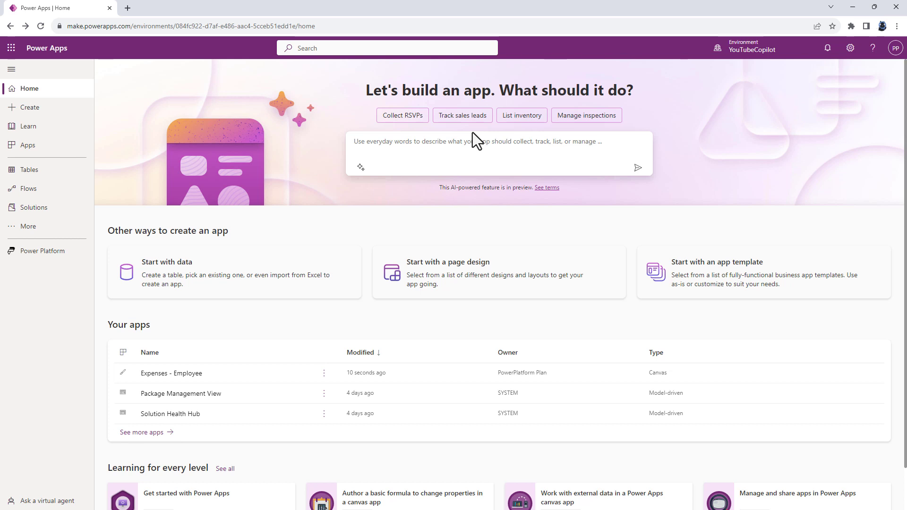
mouse_move(475, 141)
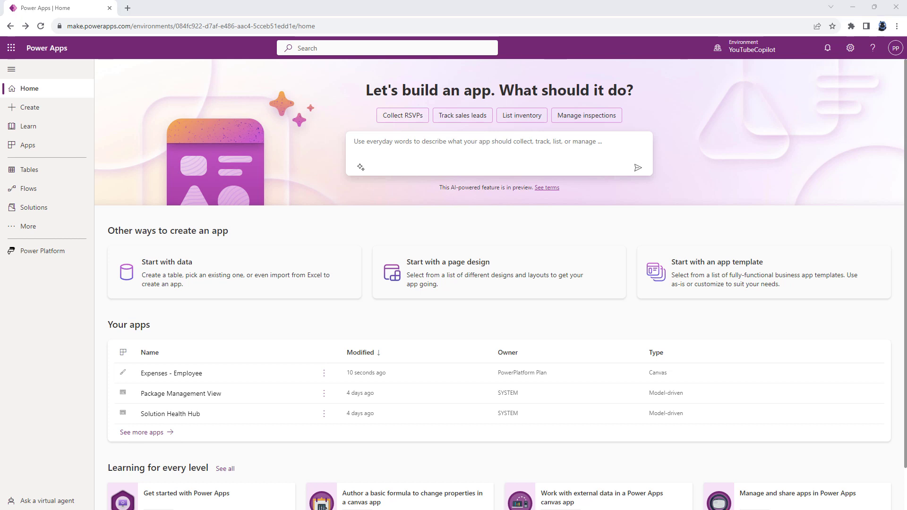